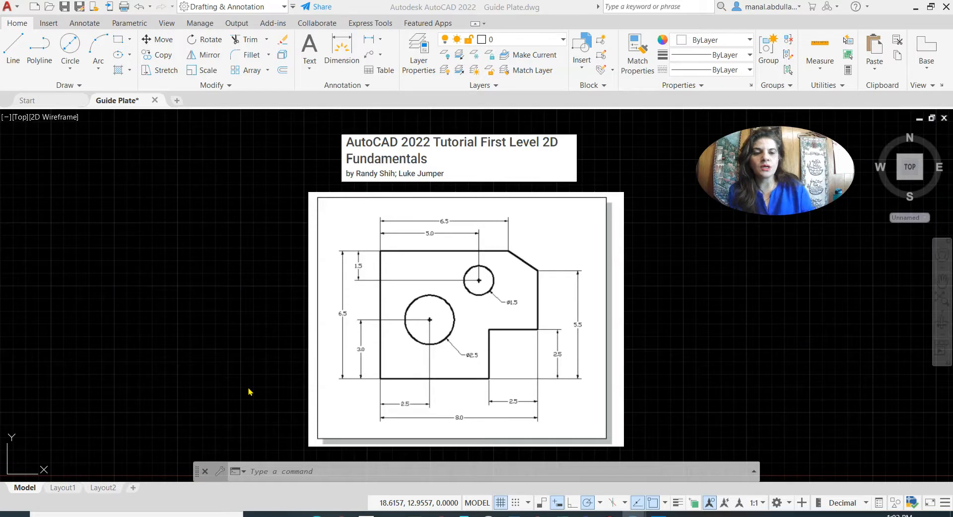
pyautogui.moveTo(654, 502)
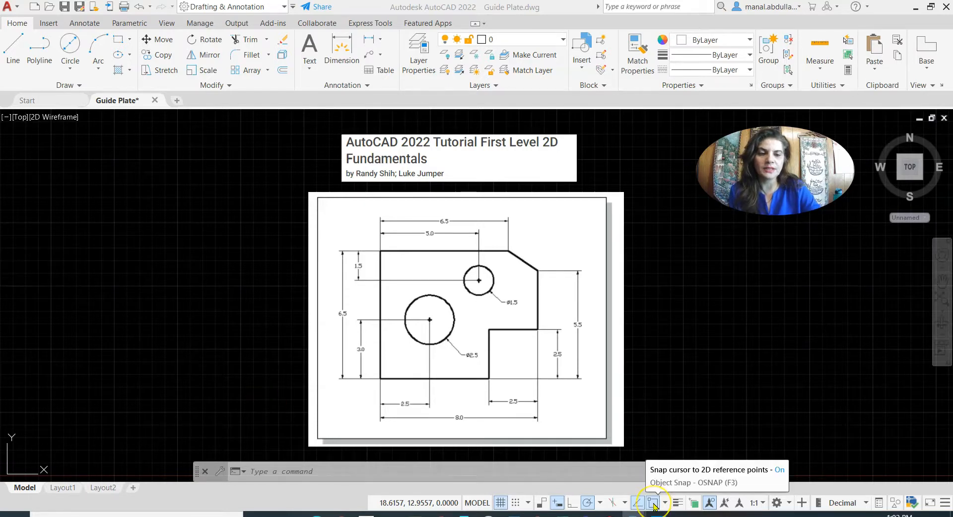
pyautogui.moveTo(637, 502)
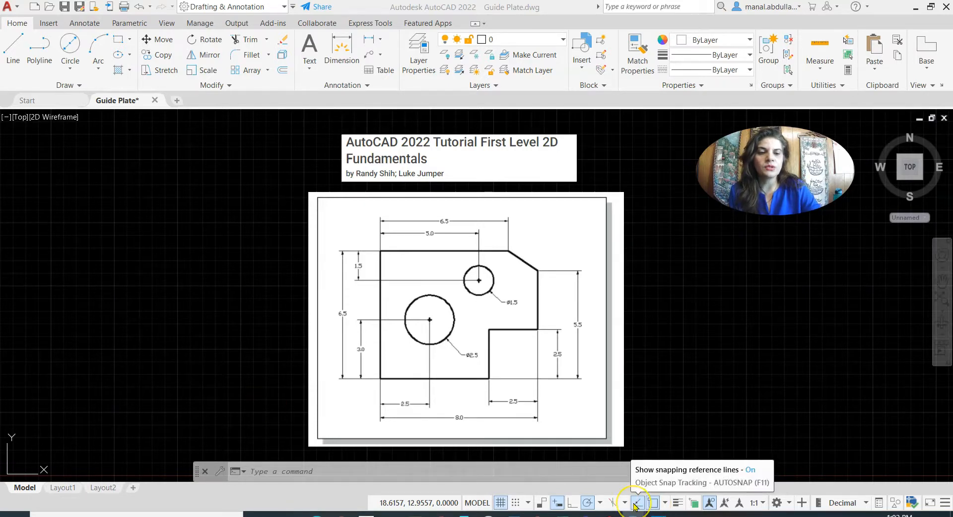
pyautogui.moveTo(587, 502)
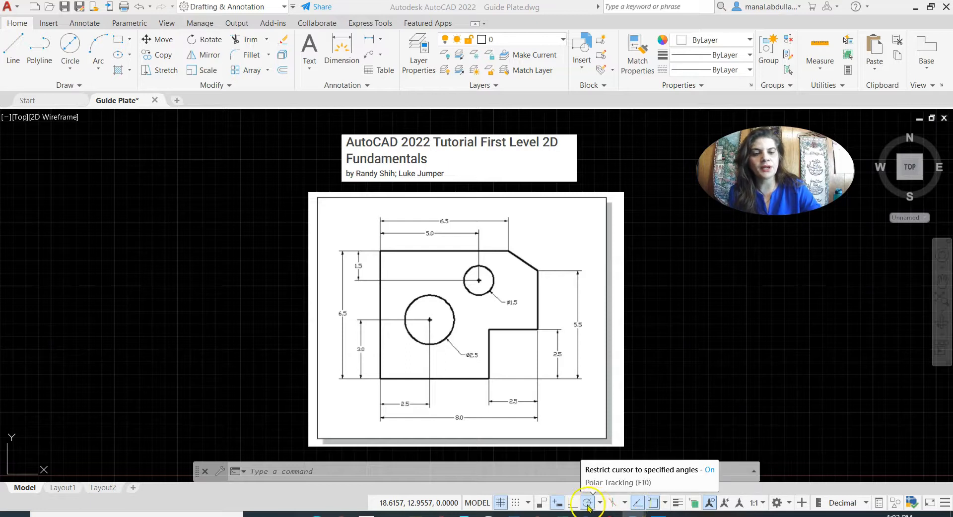
pyautogui.moveTo(557, 503)
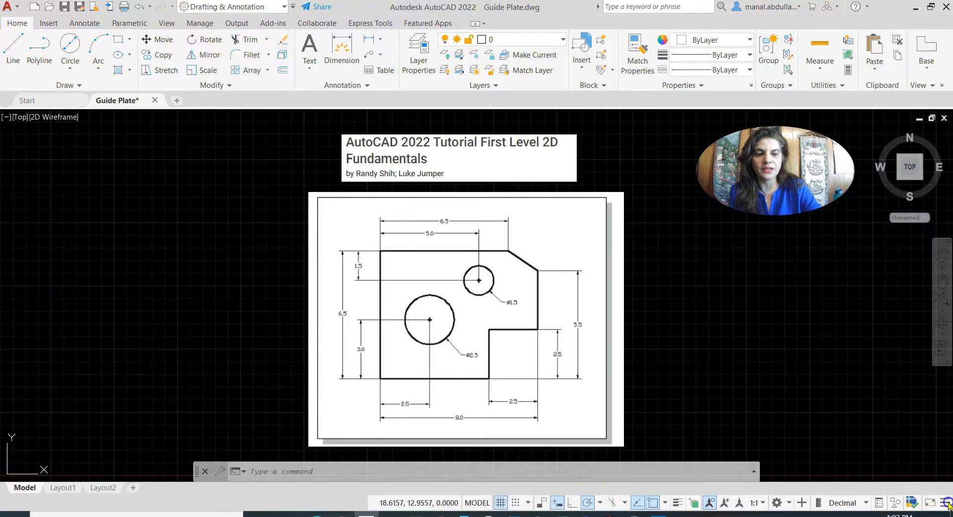
pyautogui.moveTo(123, 415)
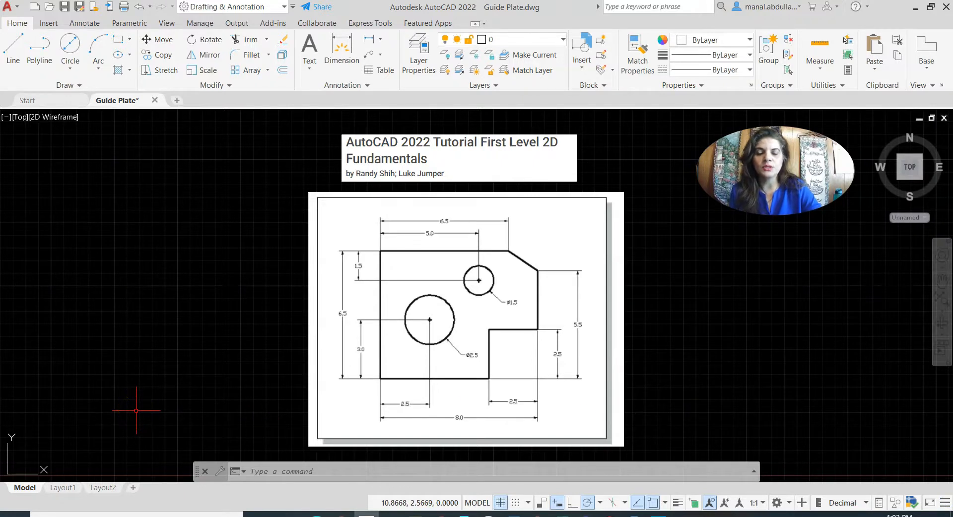
pyautogui.moveTo(17, 461)
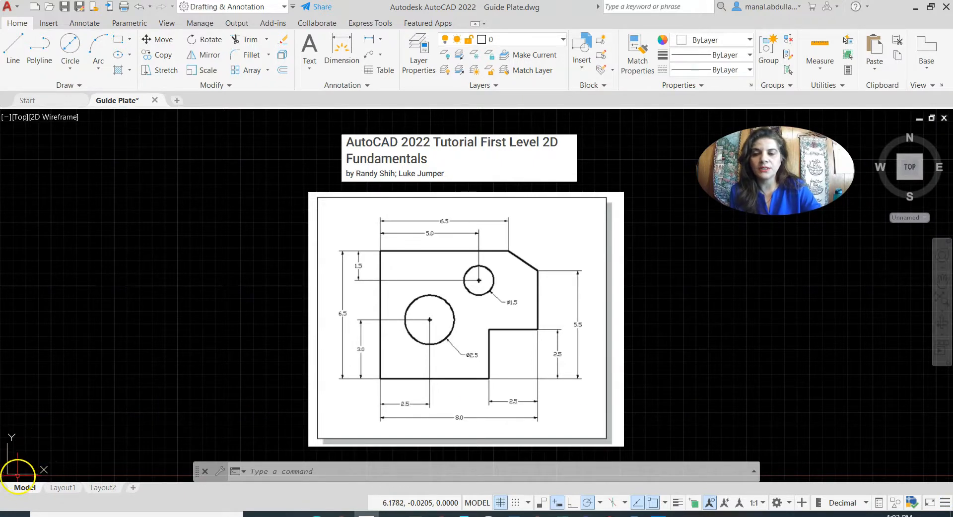
pyautogui.moveTo(114, 433)
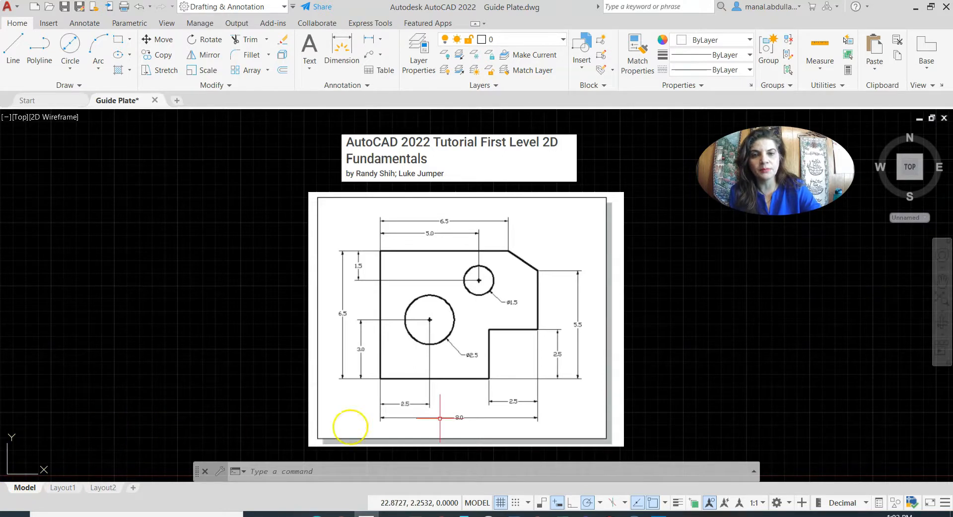
pyautogui.moveTo(489, 321)
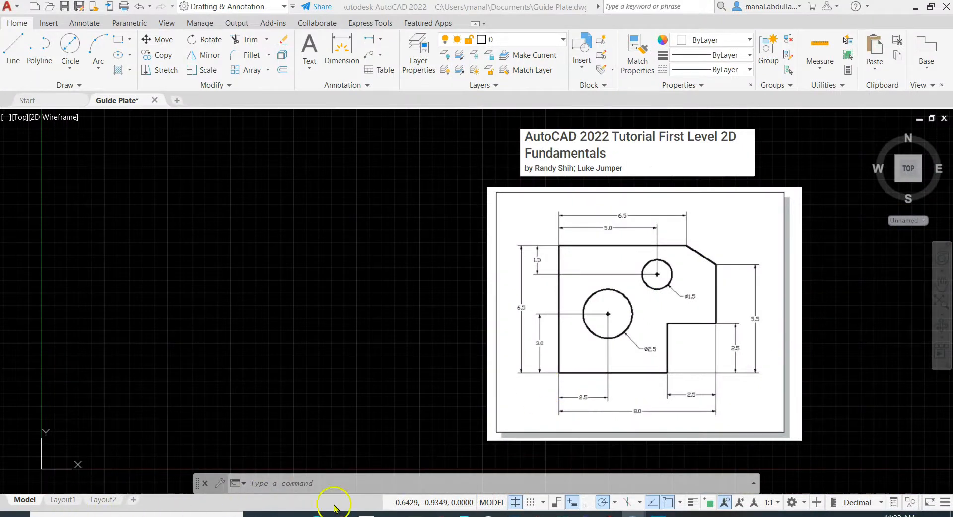
pyautogui.moveTo(670, 502)
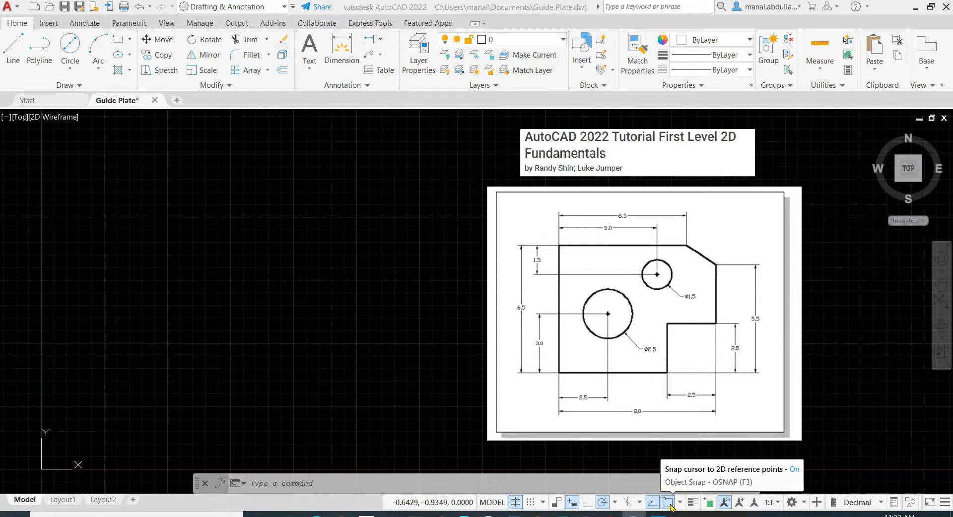
pyautogui.moveTo(679, 506)
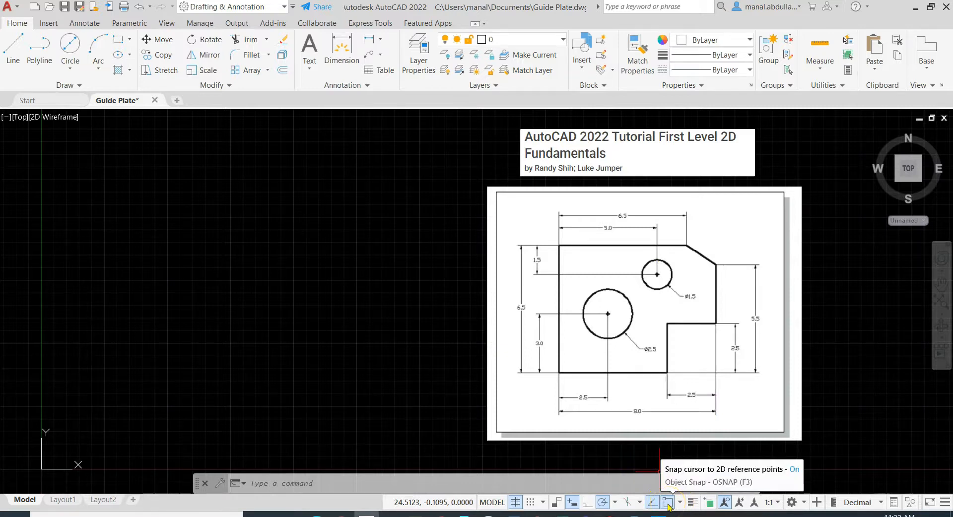
# Toggle object snap off and on, then show the status bar customization list
pyautogui.click(651, 502)
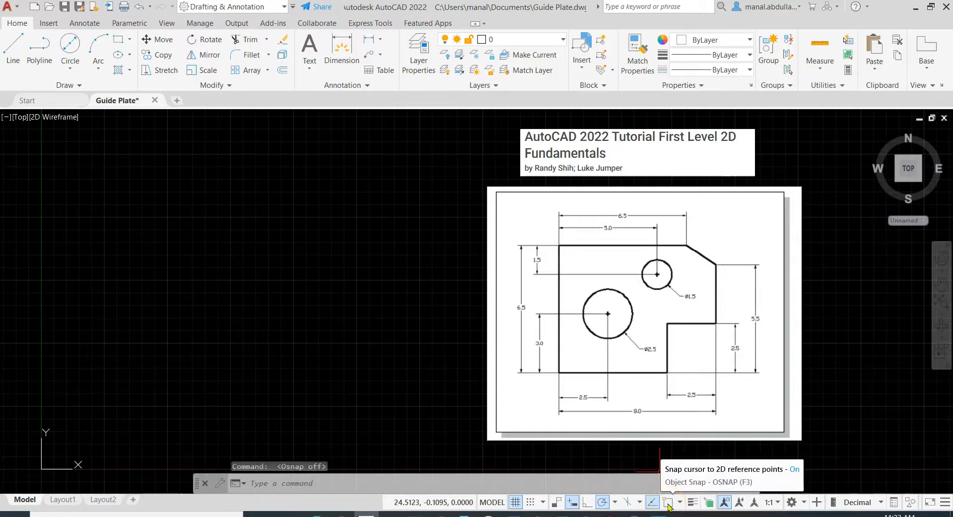
pyautogui.click(668, 502)
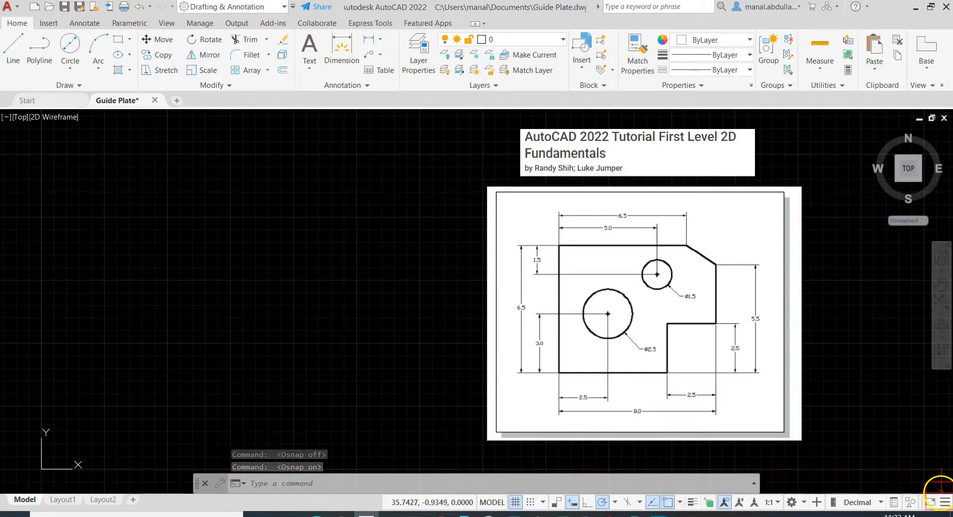
pyautogui.click(944, 502)
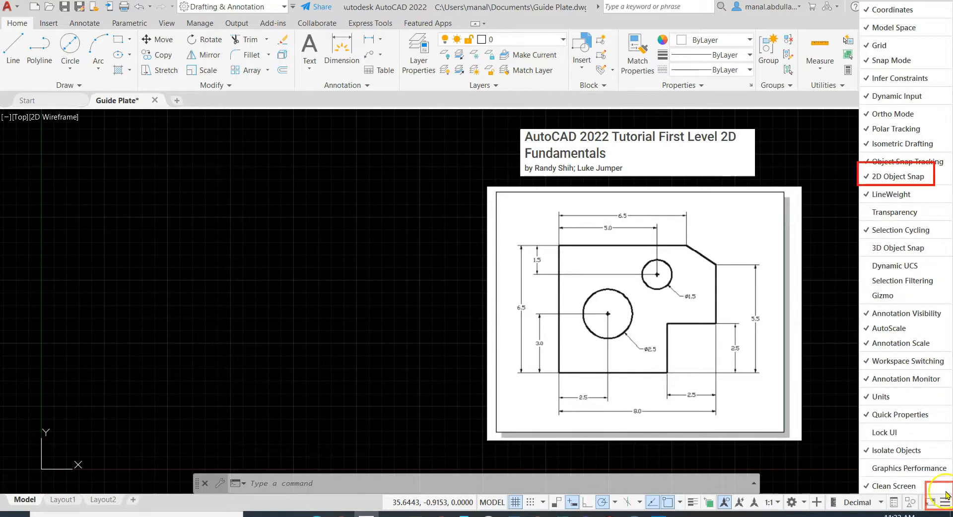
pyautogui.moveTo(895, 177)
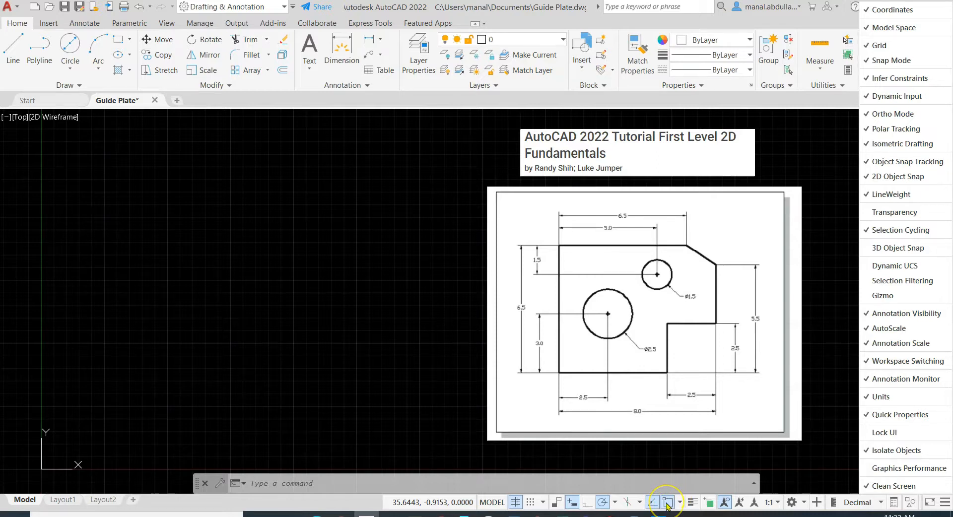
pyautogui.moveTo(602, 502)
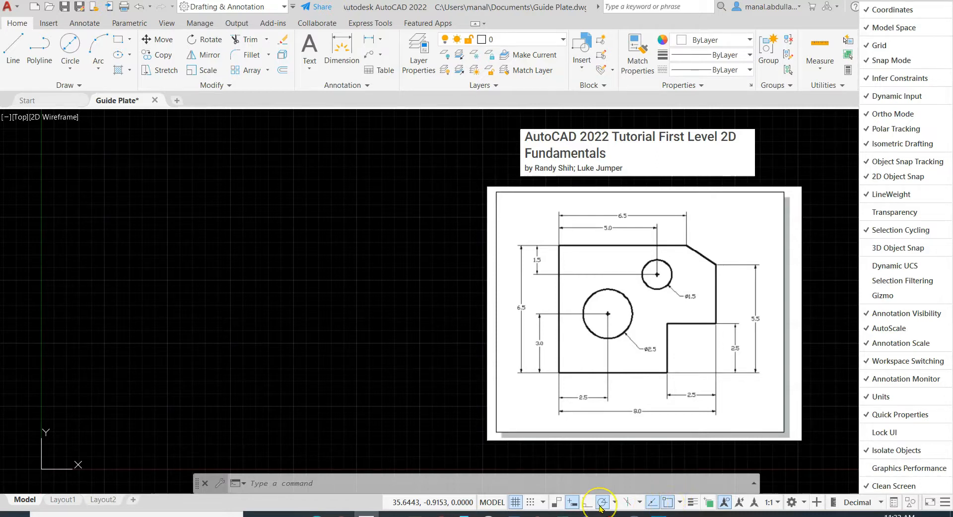
pyautogui.moveTo(653, 503)
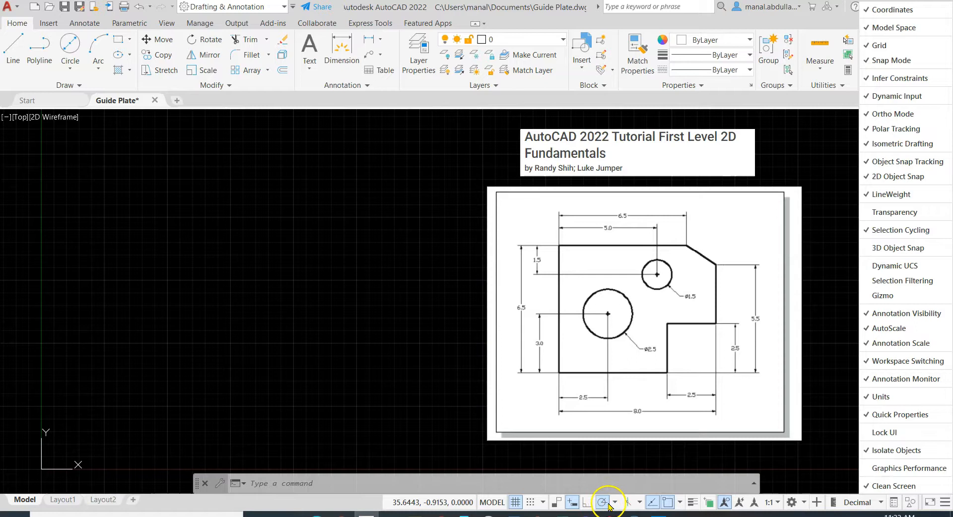
# Show the polar tracking increment choices, keeping 90-degree steps selected
pyautogui.click(620, 502)
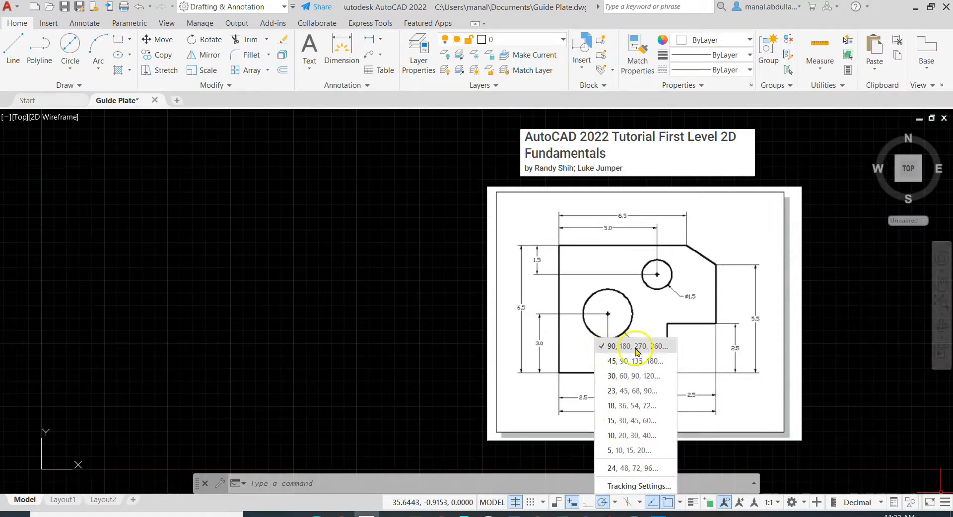
pyautogui.moveTo(660, 241)
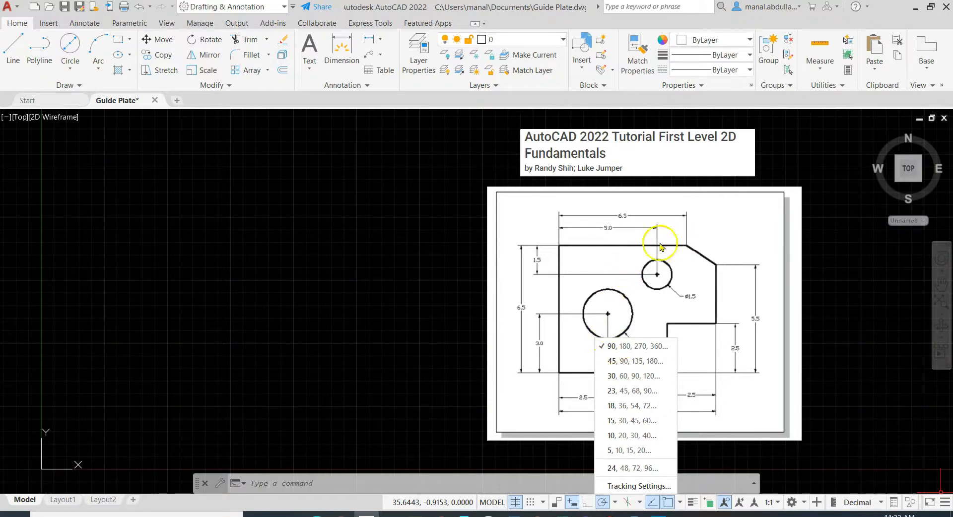
pyautogui.moveTo(576, 345)
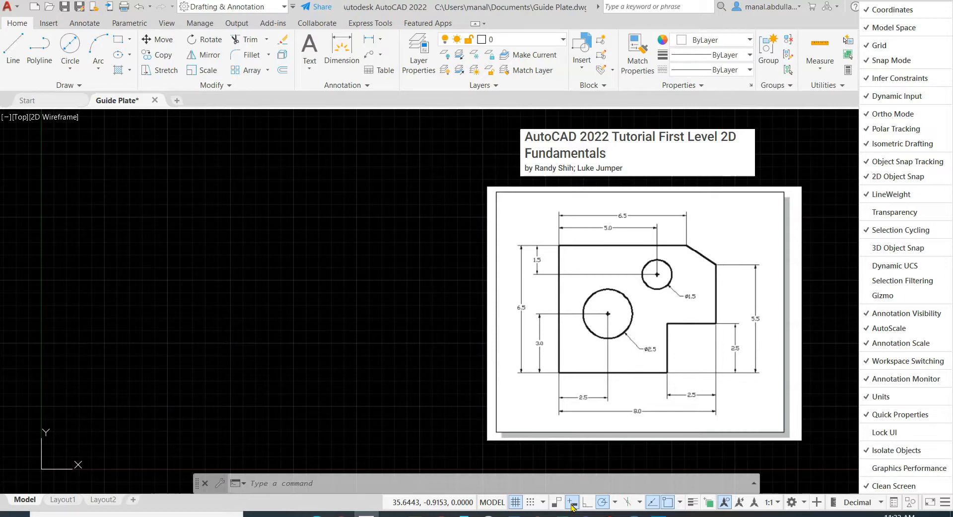
pyautogui.moveTo(357, 391)
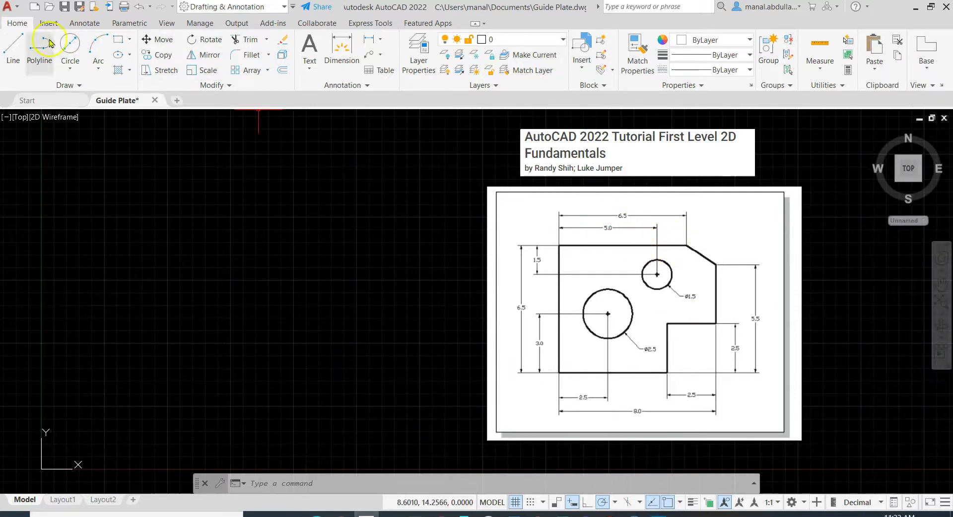
pyautogui.moveTo(17, 23)
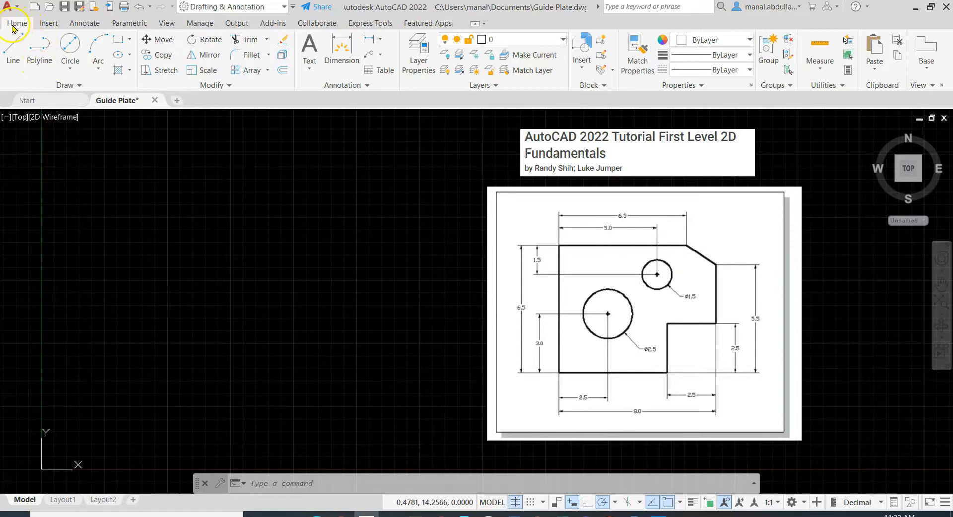
pyautogui.moveTo(12, 51)
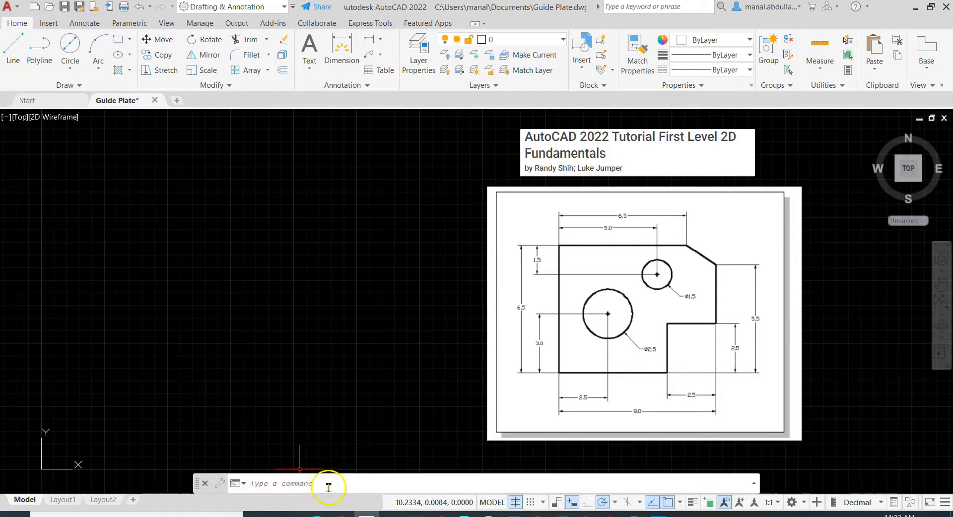
# Start the Line command (L) for the first corner of the plate outline
pyautogui.write('LINE Specify first point:')
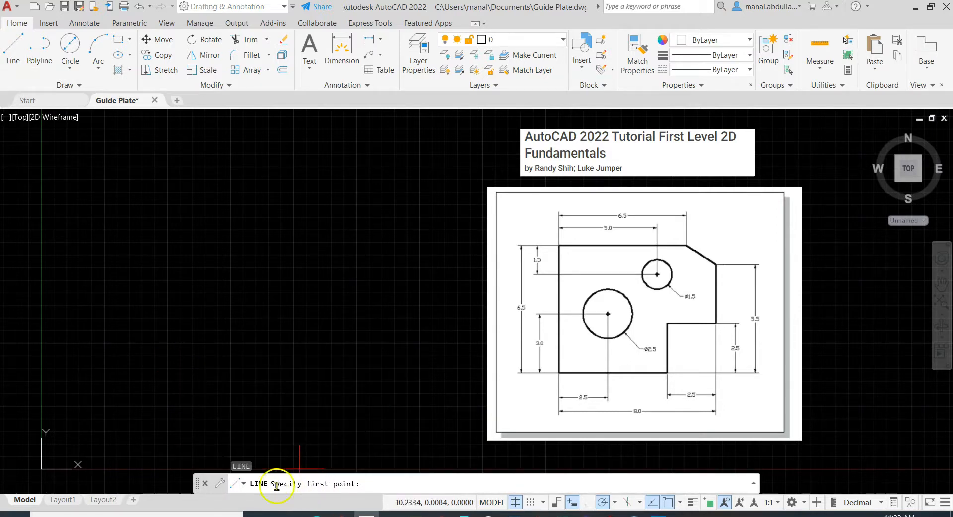
pyautogui.moveTo(382, 240)
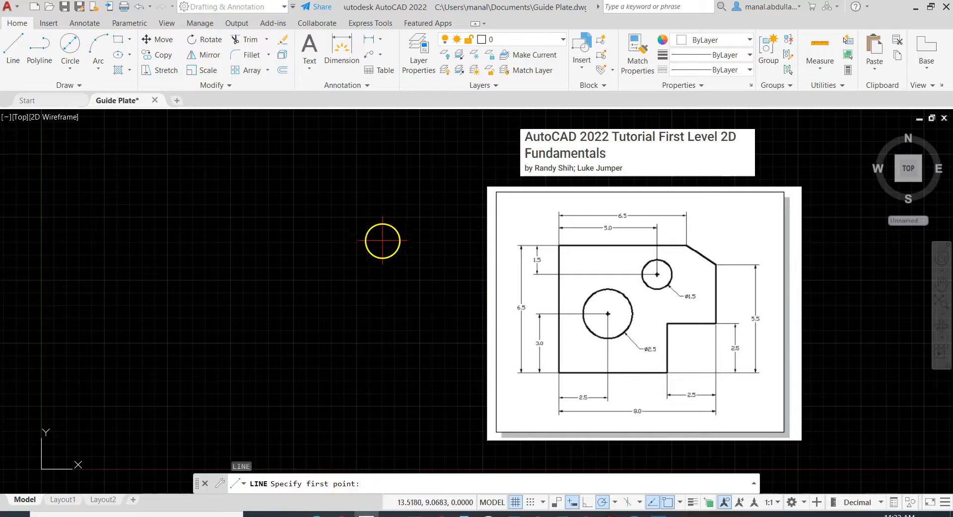
pyautogui.moveTo(383, 239)
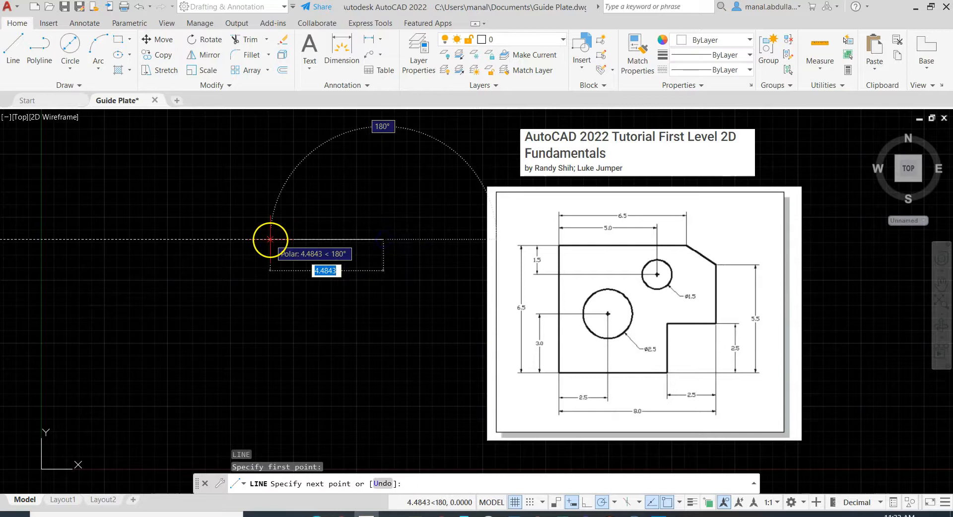
pyautogui.moveTo(180, 237)
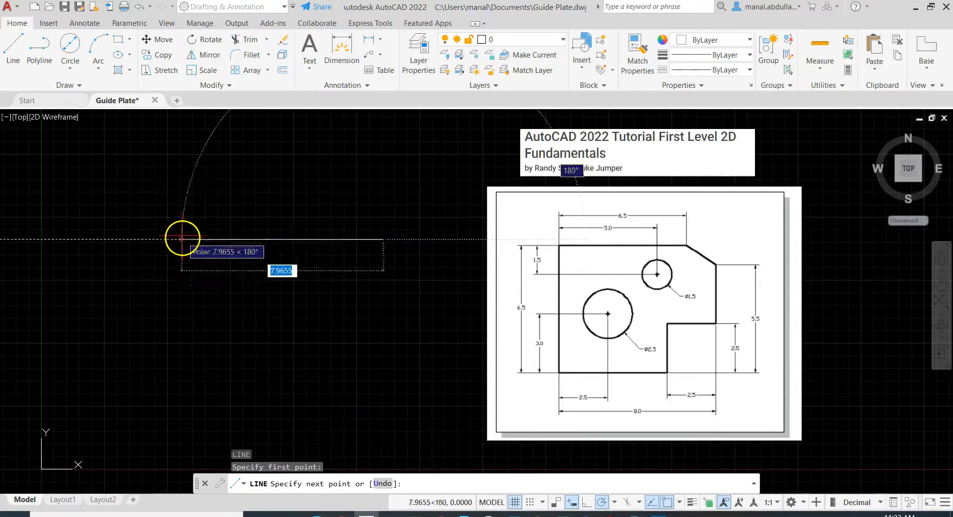
pyautogui.moveTo(246, 234)
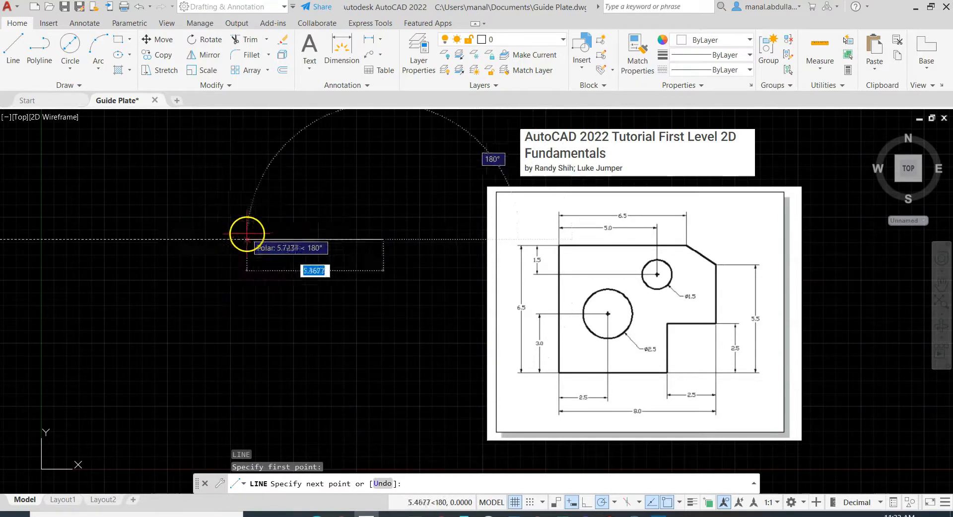
pyautogui.moveTo(189, 239)
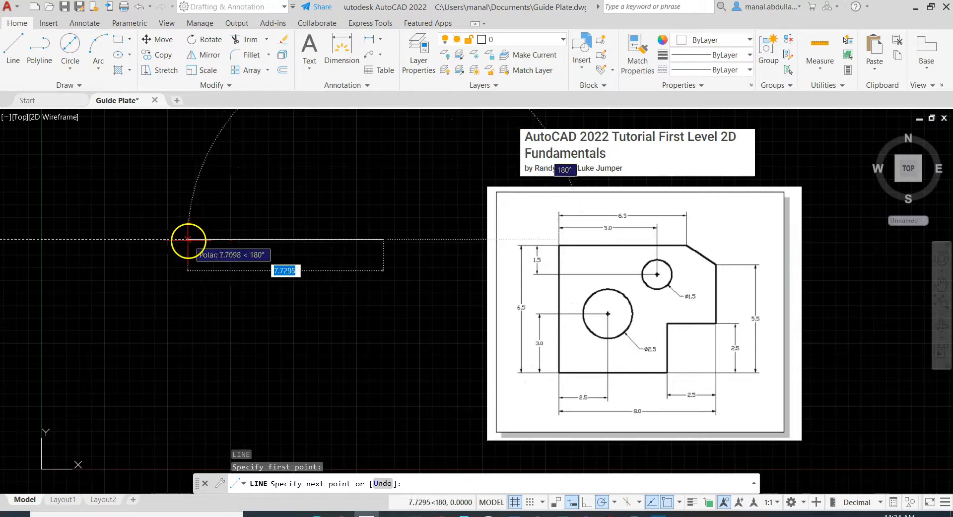
pyautogui.moveTo(269, 239)
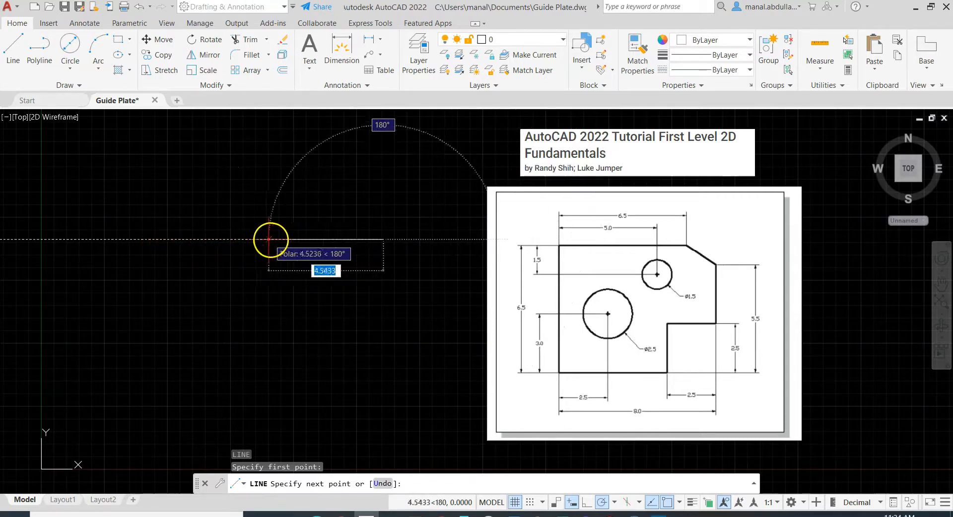
pyautogui.moveTo(164, 239)
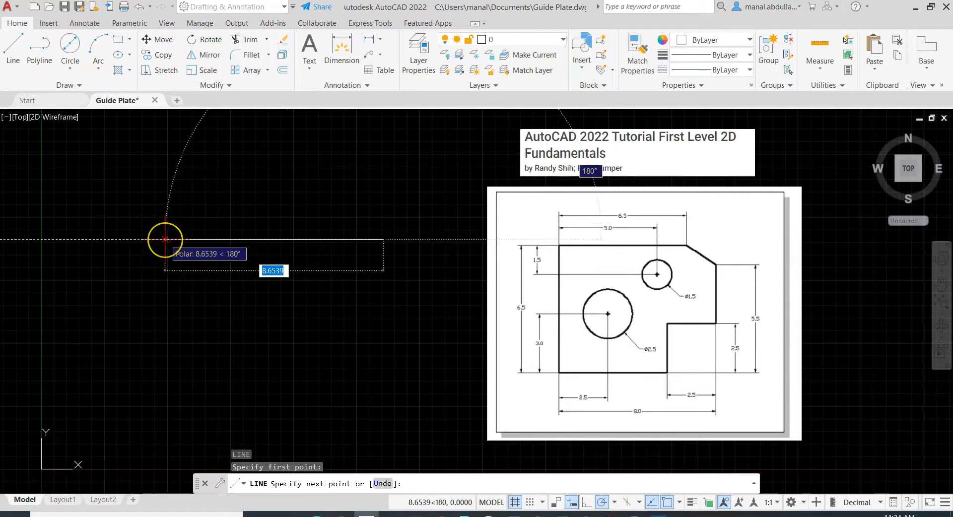
pyautogui.moveTo(167, 293)
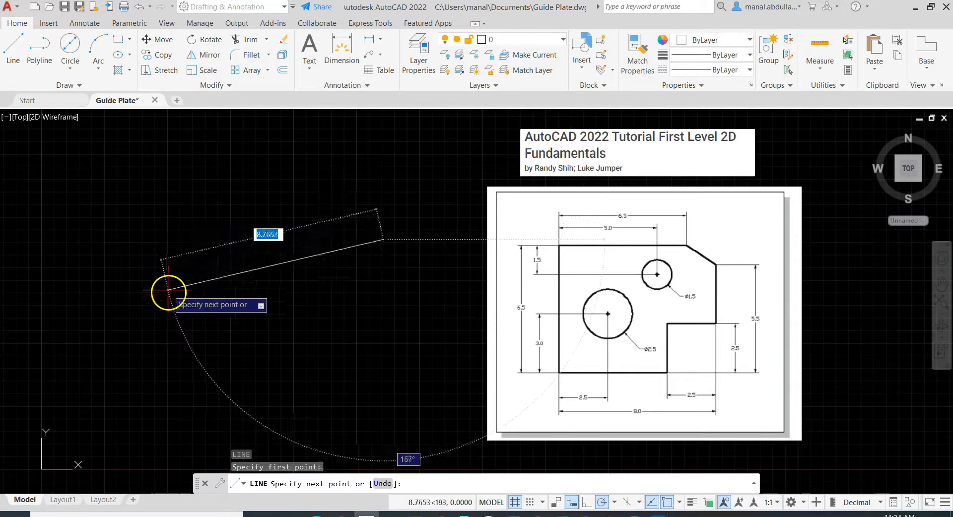
pyautogui.moveTo(129, 240)
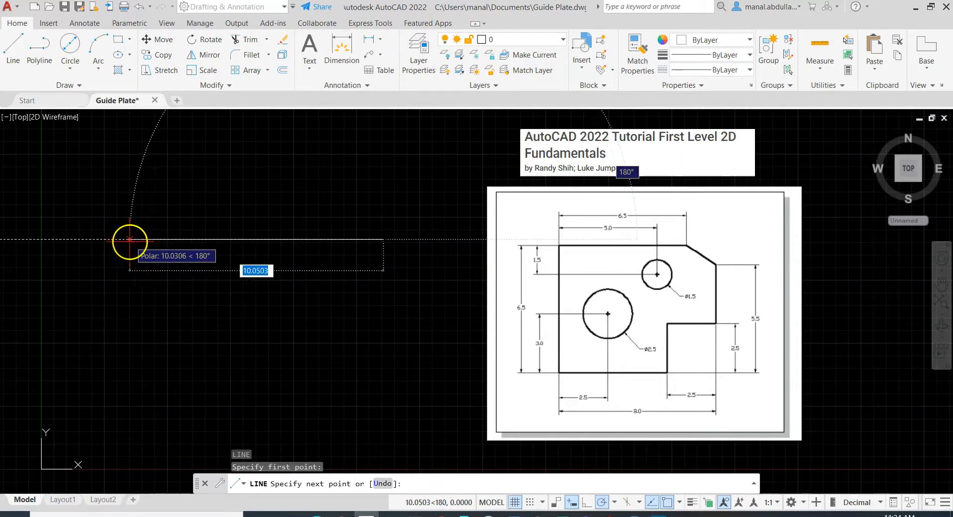
pyautogui.moveTo(129, 241)
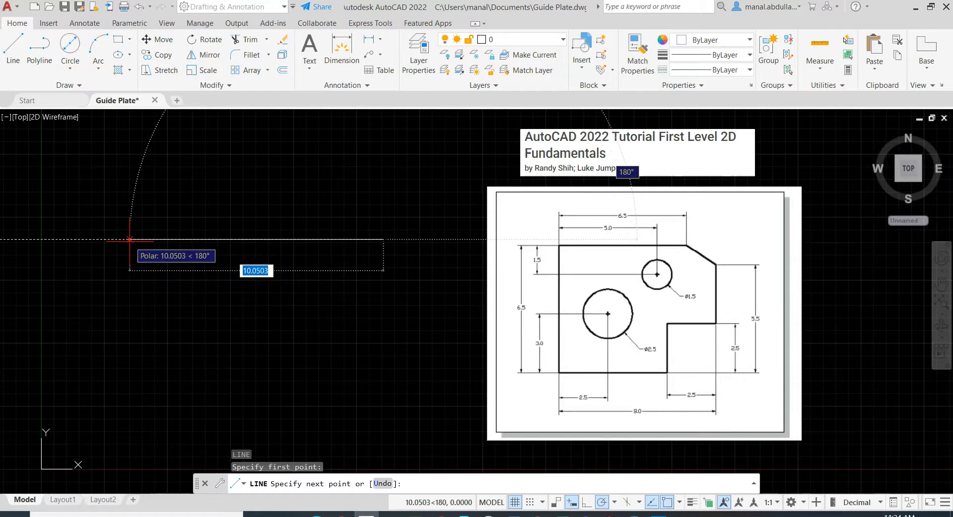
# Draw outline edges with polar tracking, entering lengths 6.5, 5.5 and 2.5
pyautogui.write('6.5')
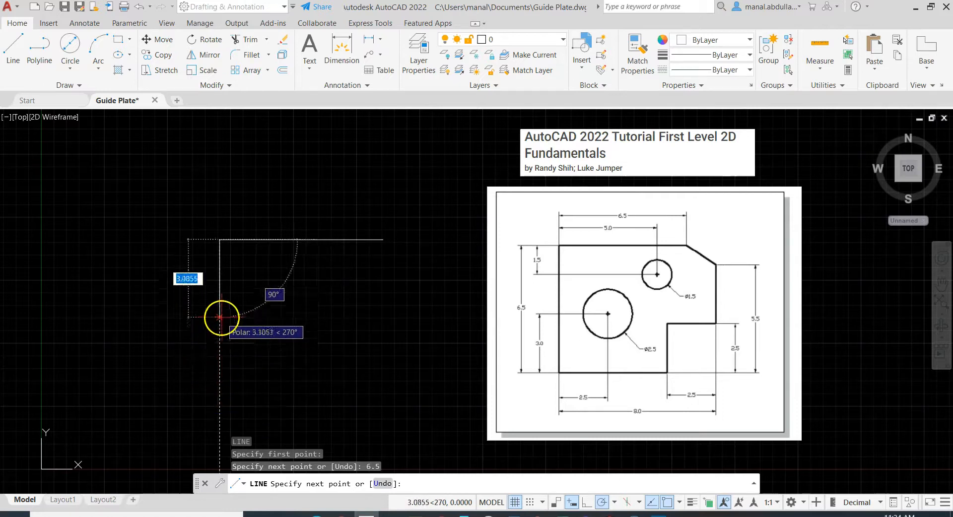
pyautogui.moveTo(212, 406)
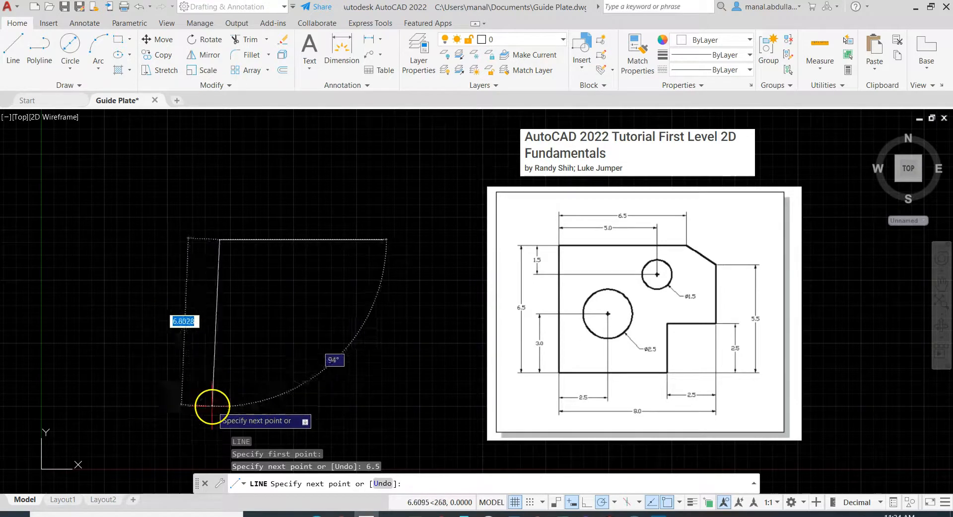
pyautogui.moveTo(220, 415)
pyautogui.write('6.5')
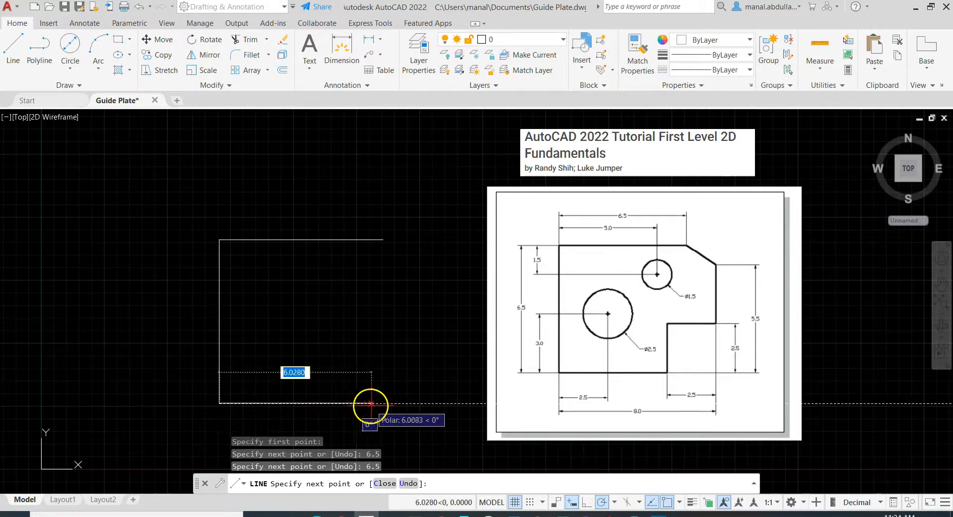
pyautogui.moveTo(388, 403)
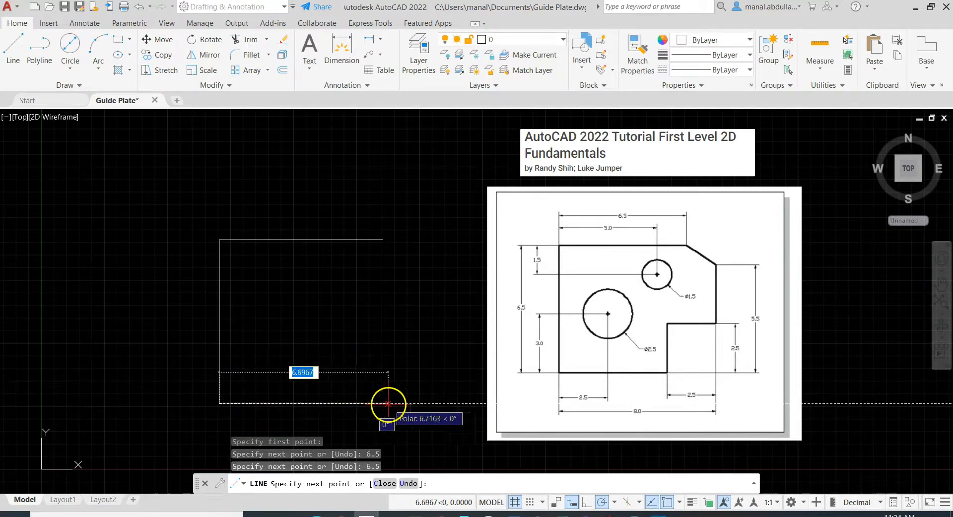
pyautogui.moveTo(412, 406)
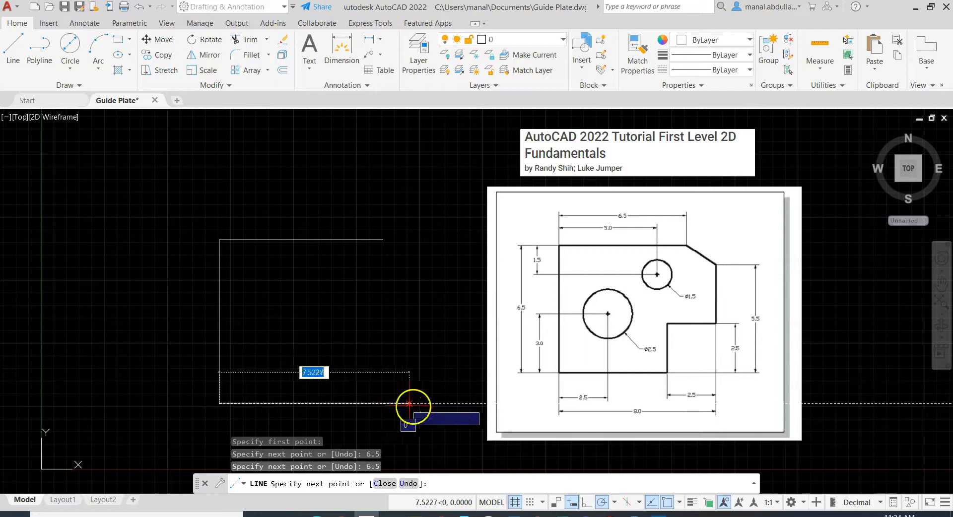
pyautogui.moveTo(613, 381)
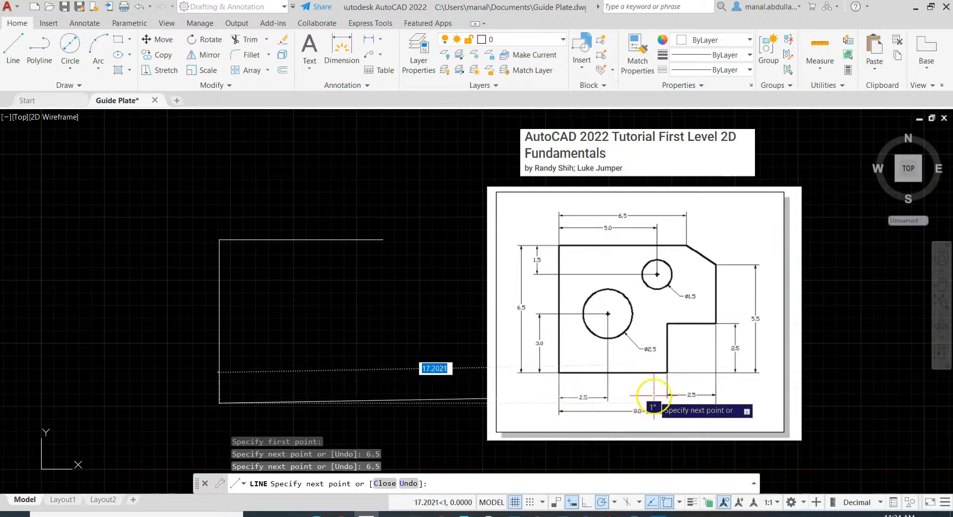
pyautogui.moveTo(516, 400)
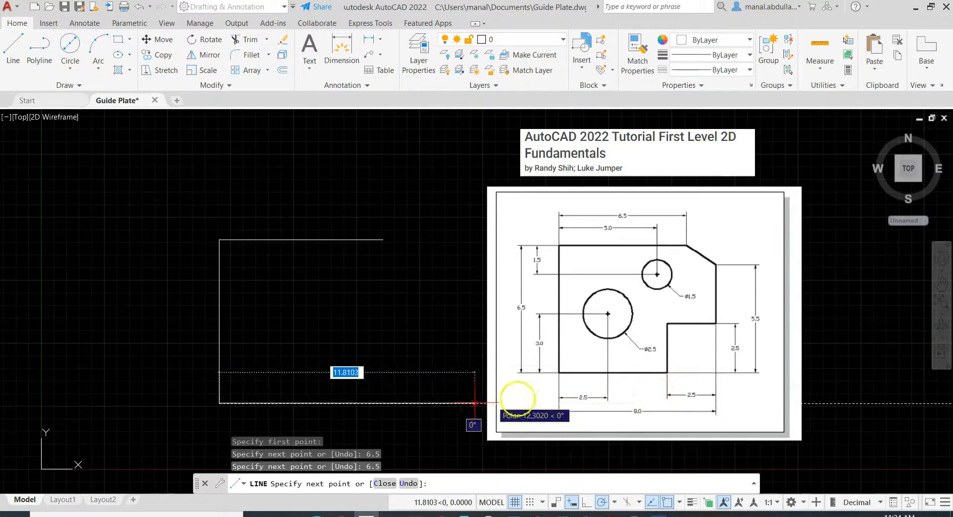
pyautogui.write('5.5')
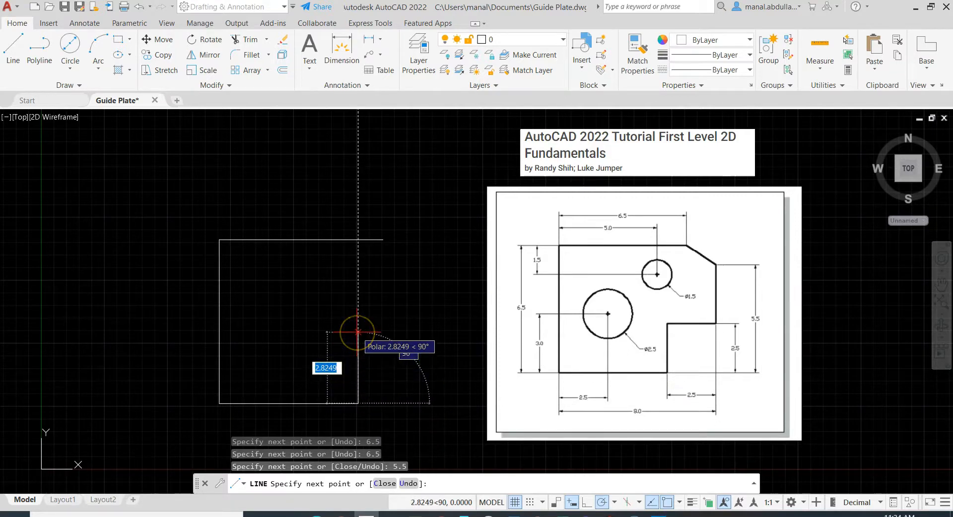
pyautogui.moveTo(359, 331)
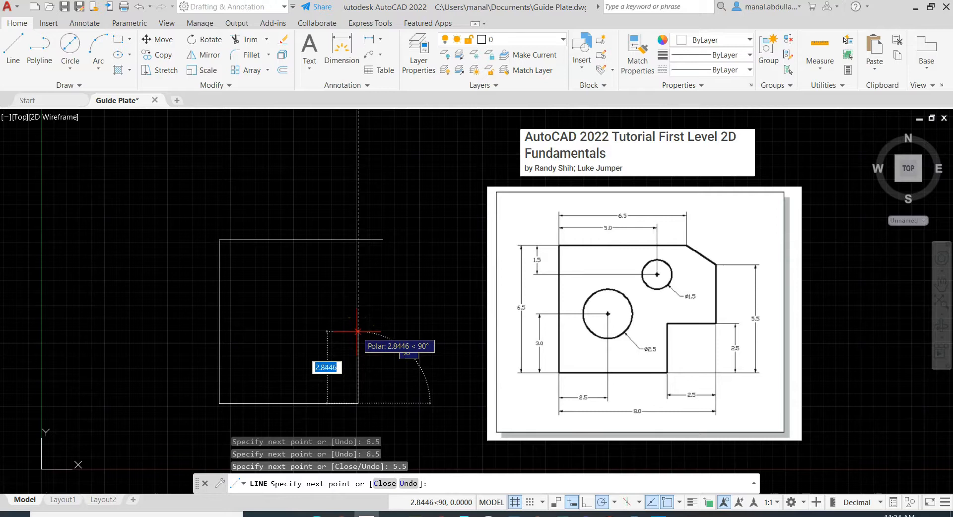
pyautogui.moveTo(363, 311)
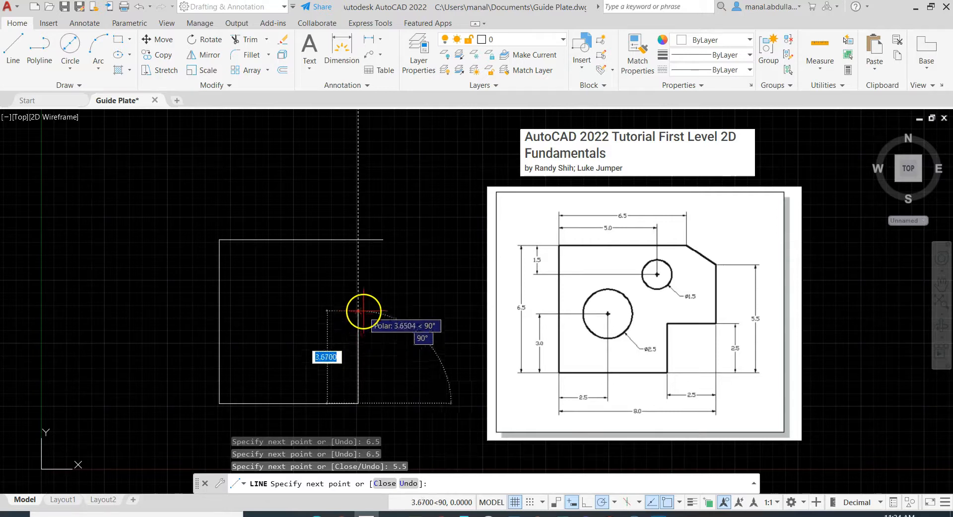
pyautogui.moveTo(358, 298)
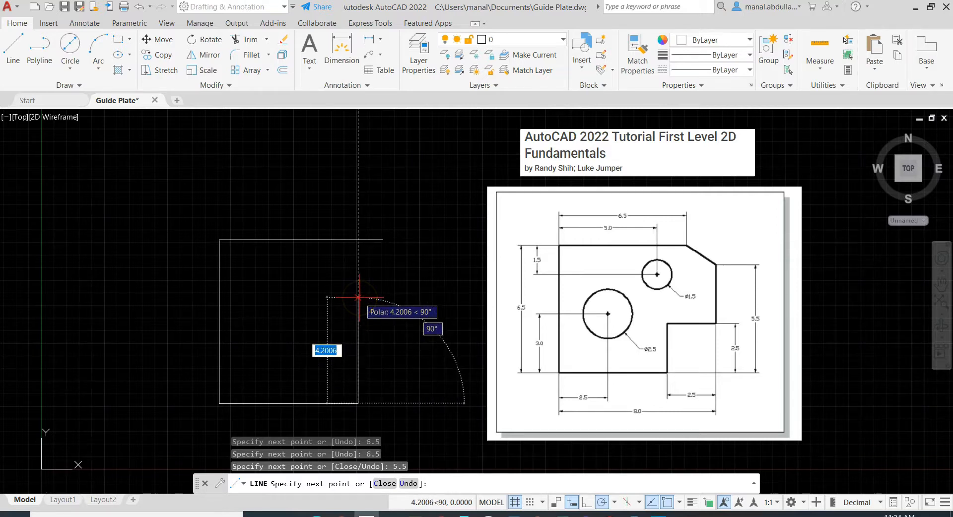
pyautogui.write('2.5')
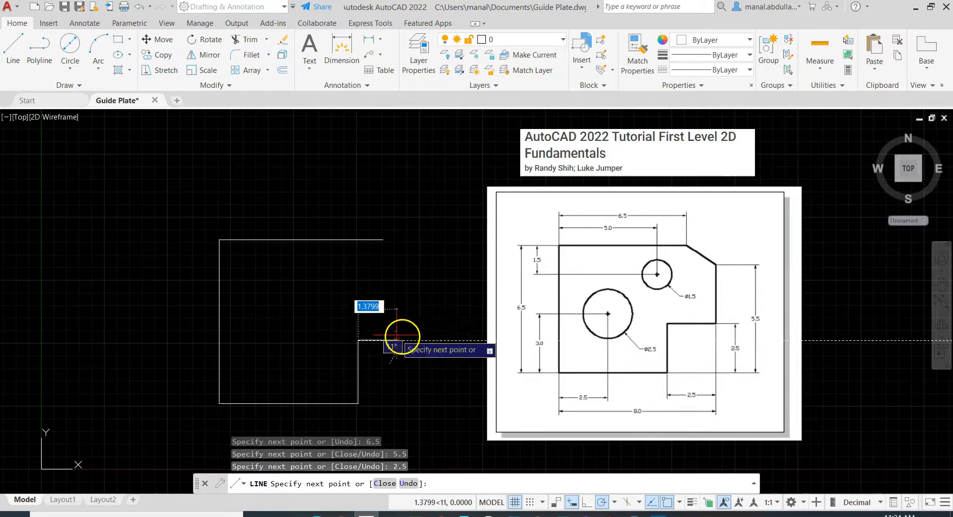
pyautogui.moveTo(453, 337)
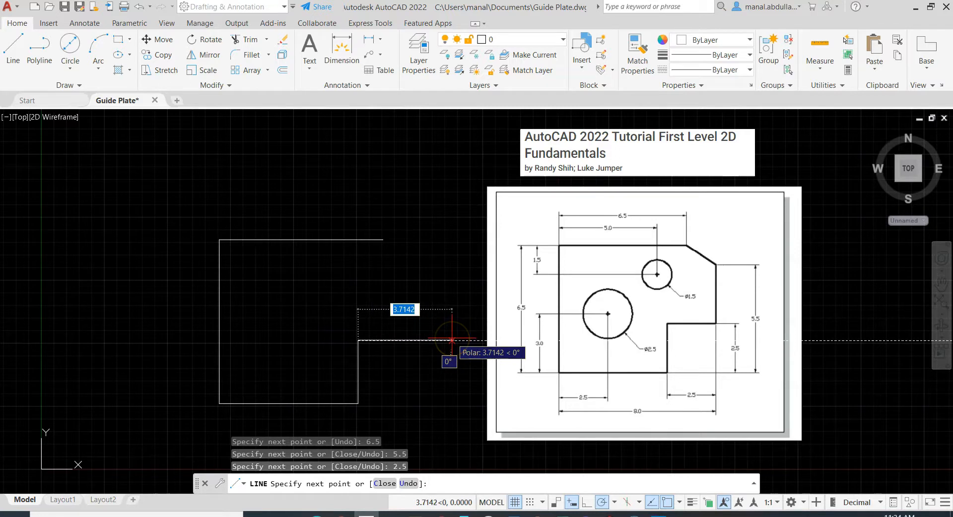
pyautogui.moveTo(453, 339)
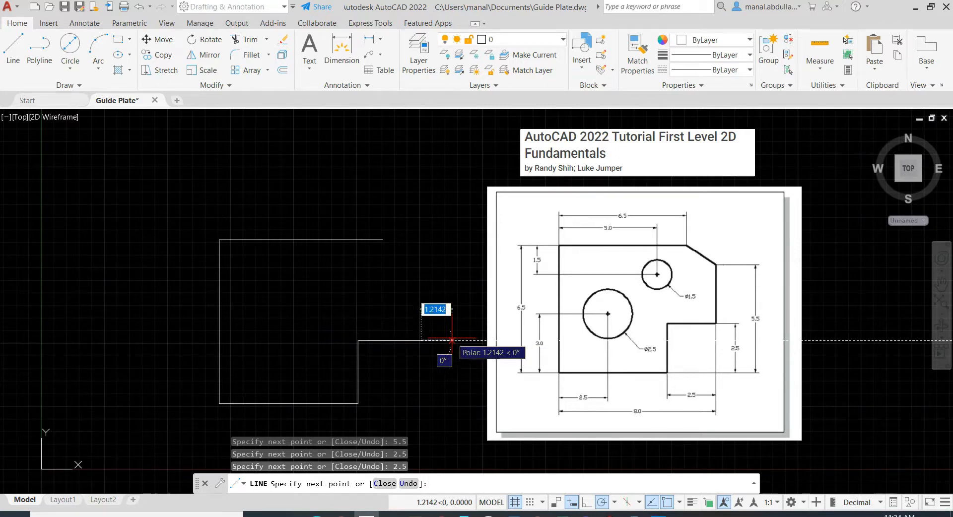
pyautogui.moveTo(420, 262)
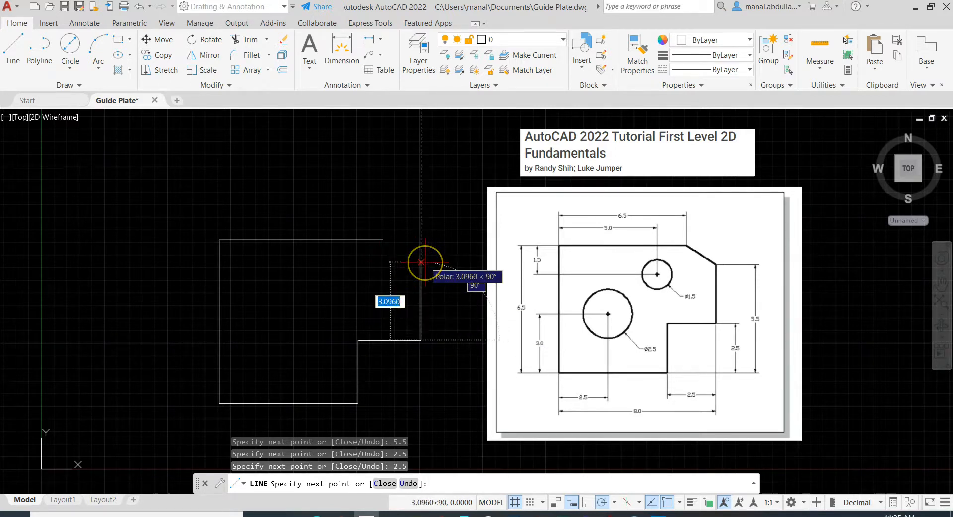
pyautogui.moveTo(790, 337)
pyautogui.write('3')
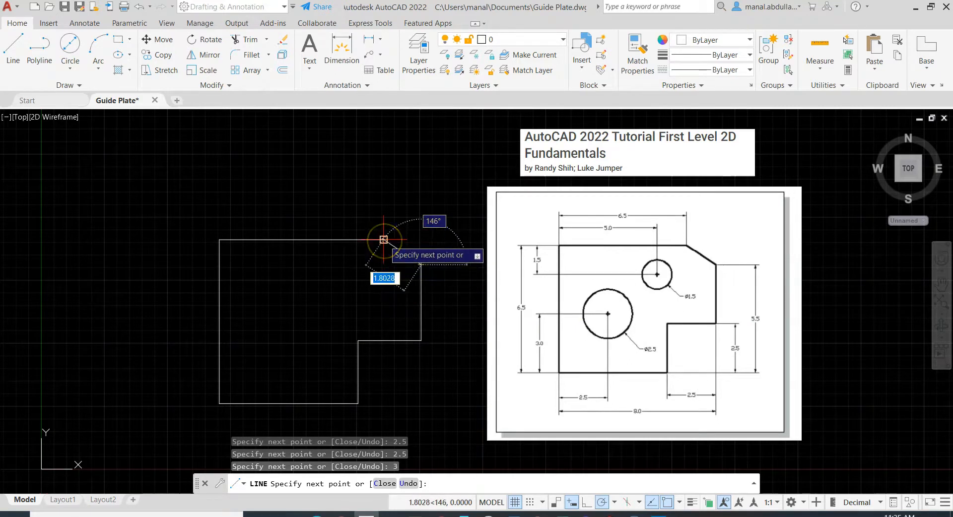
pyautogui.moveTo(383, 239)
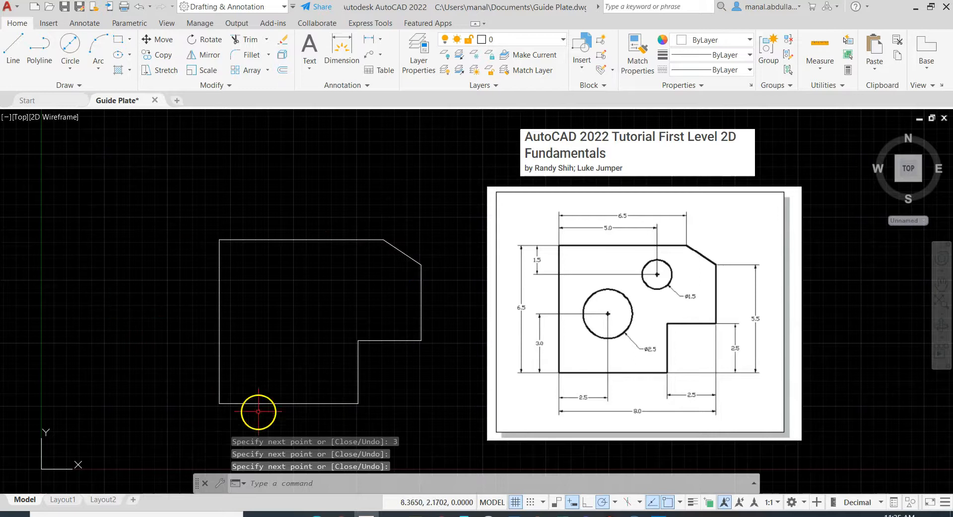
pyautogui.moveTo(596, 321)
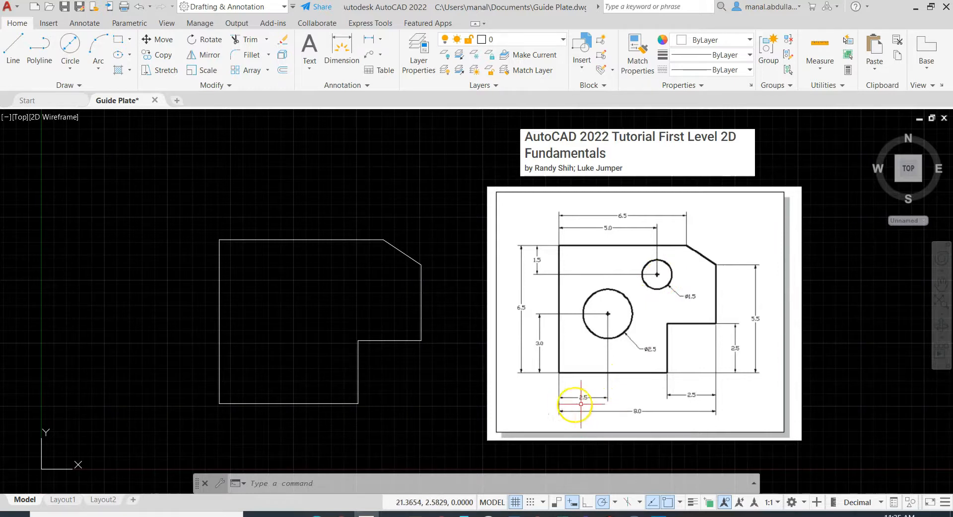
pyautogui.scroll(3)
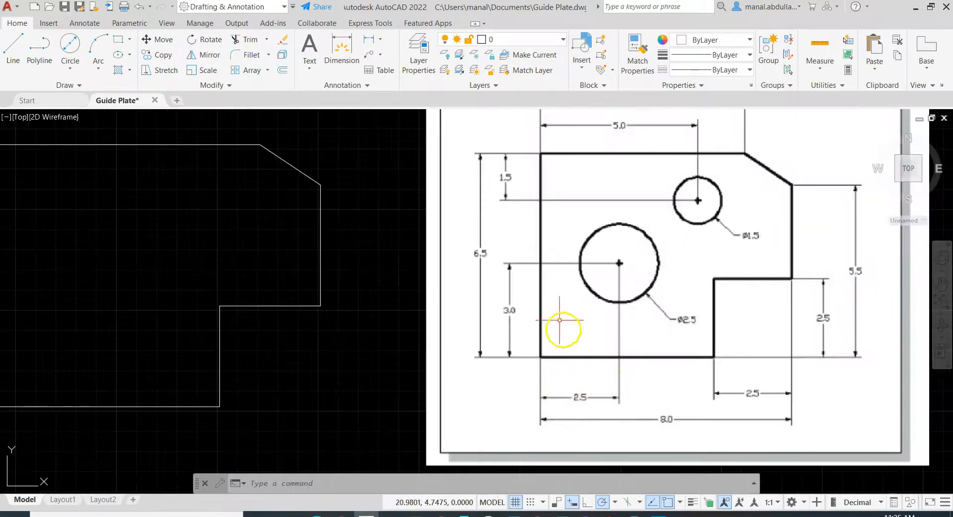
pyautogui.scroll(-3)
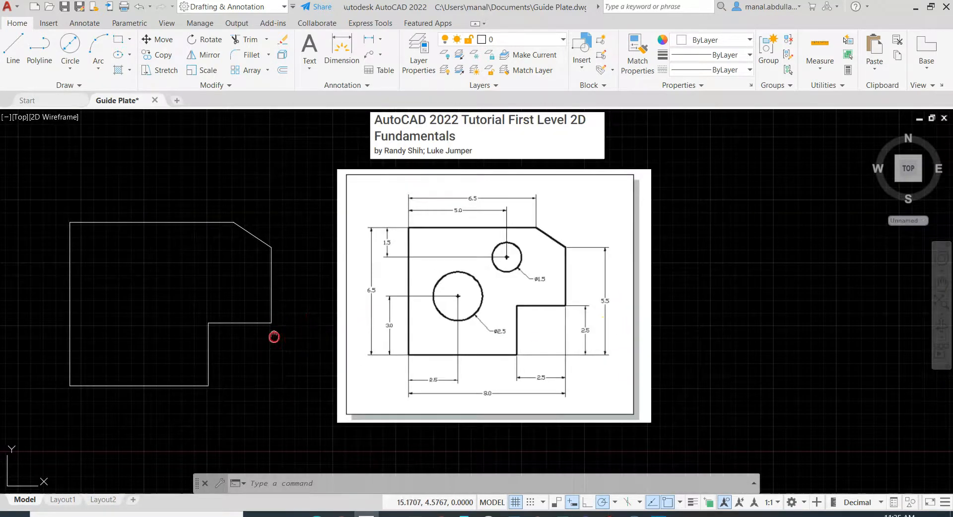
pyautogui.click(69, 46)
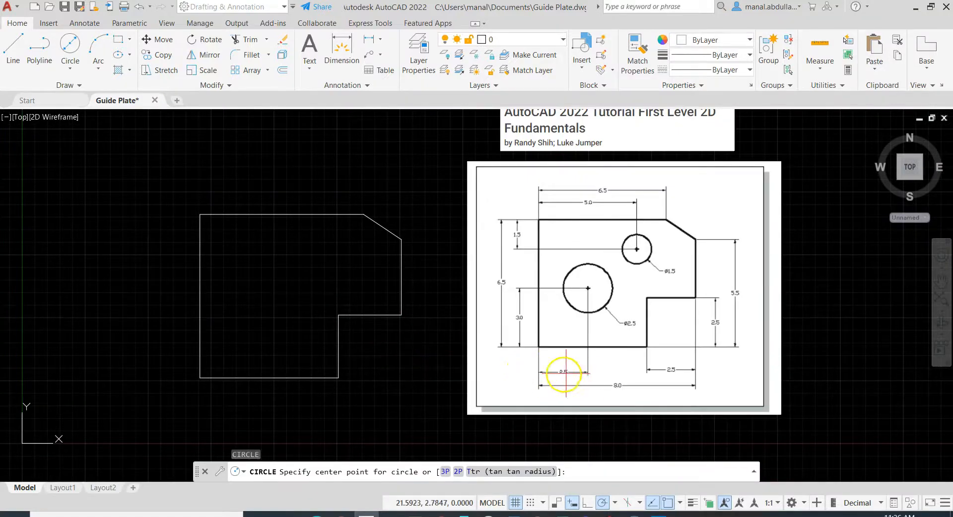
pyautogui.moveTo(521, 294)
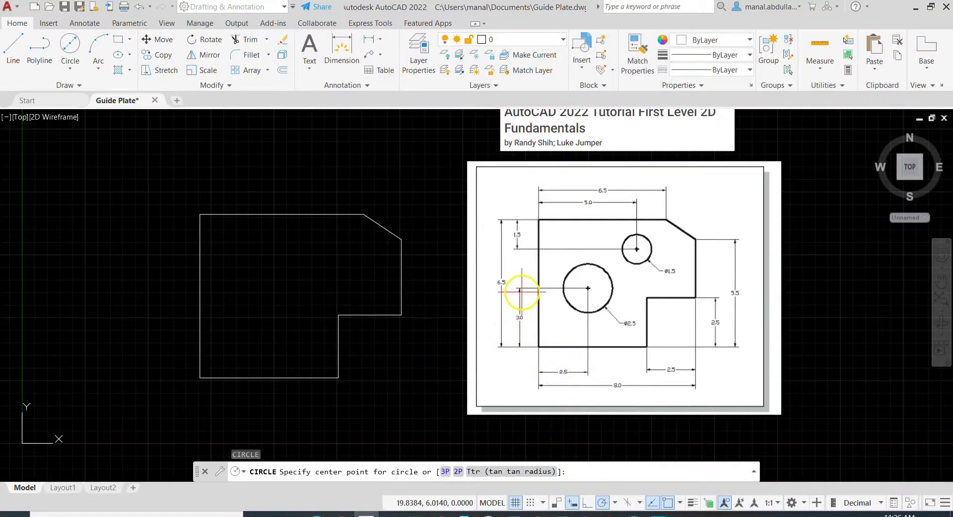
pyautogui.moveTo(235, 316)
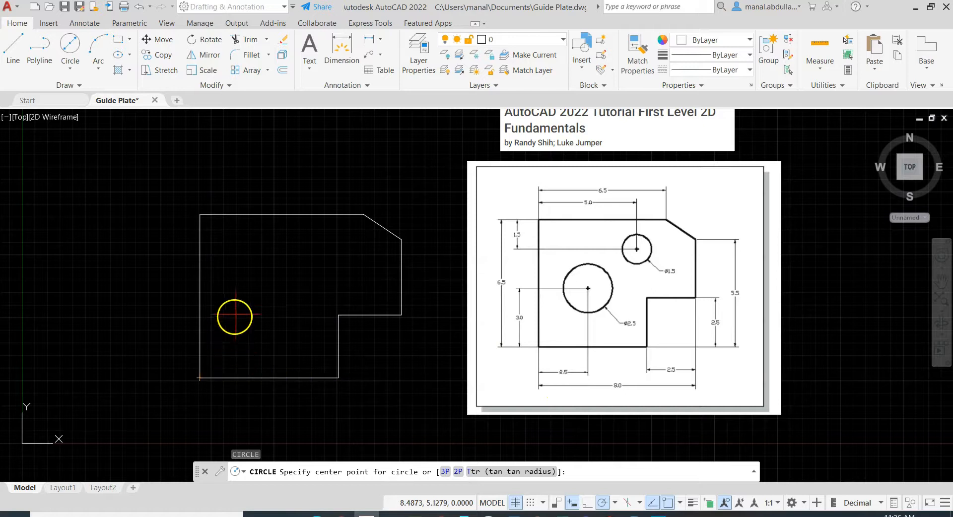
pyautogui.moveTo(237, 364)
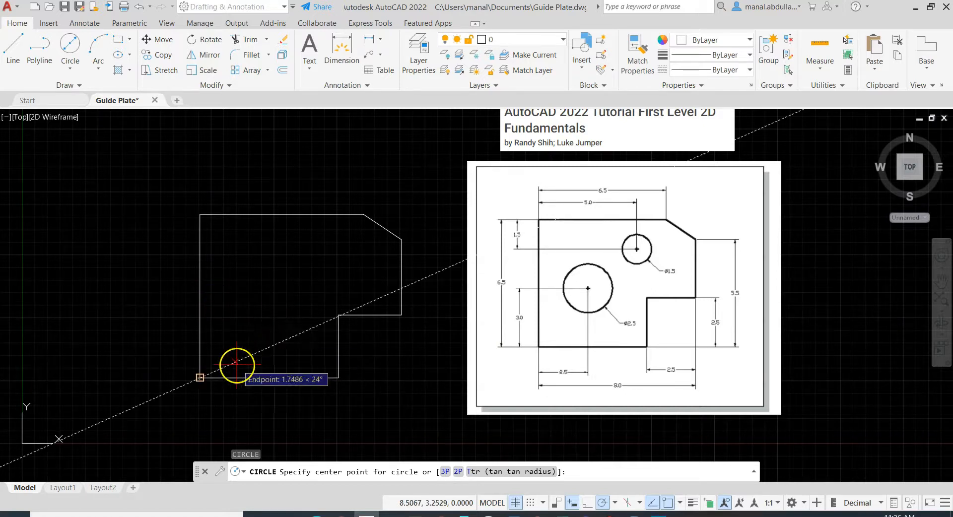
pyautogui.press('Escape')
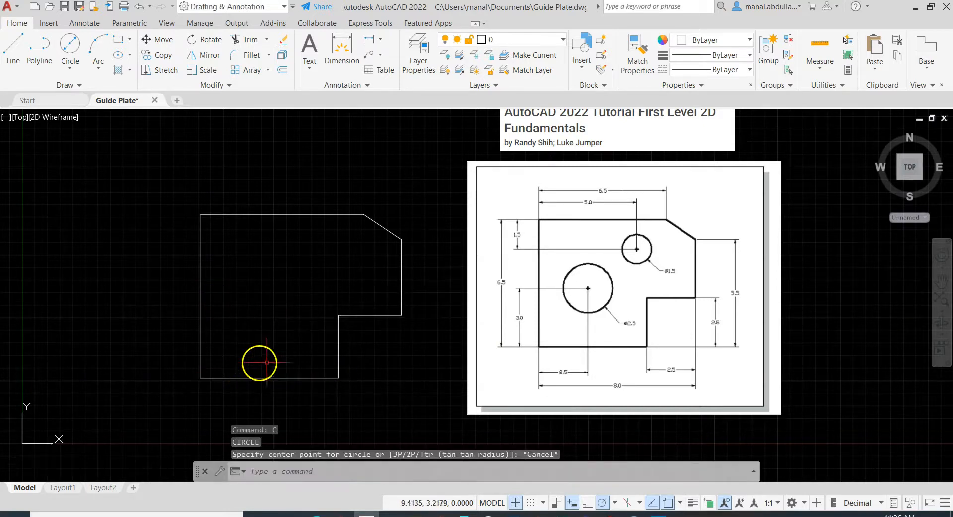
pyautogui.moveTo(560, 308)
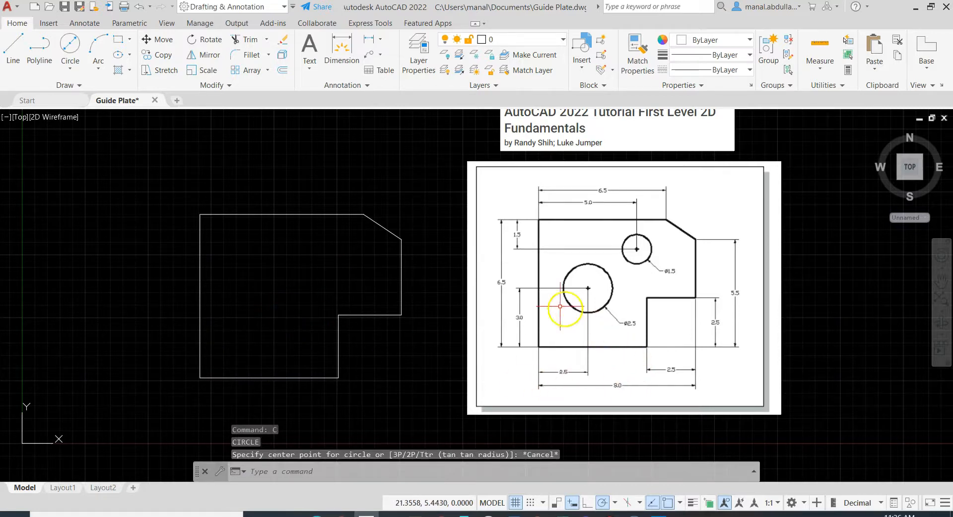
pyautogui.moveTo(29, 442)
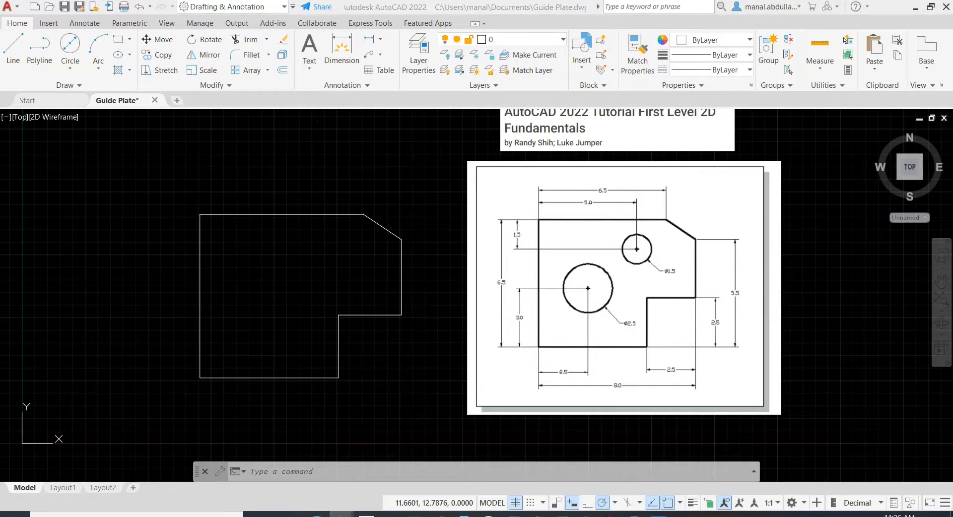
pyautogui.moveTo(80, 455)
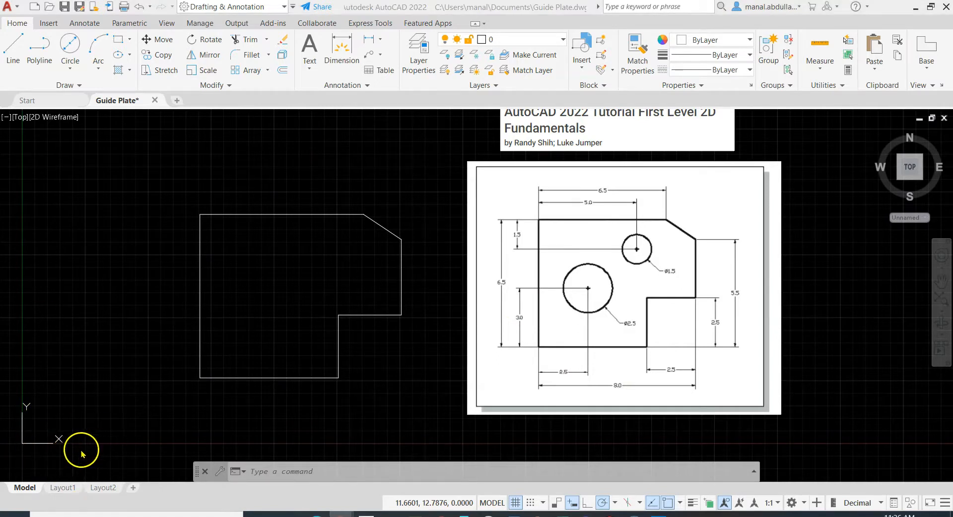
pyautogui.moveTo(48, 434)
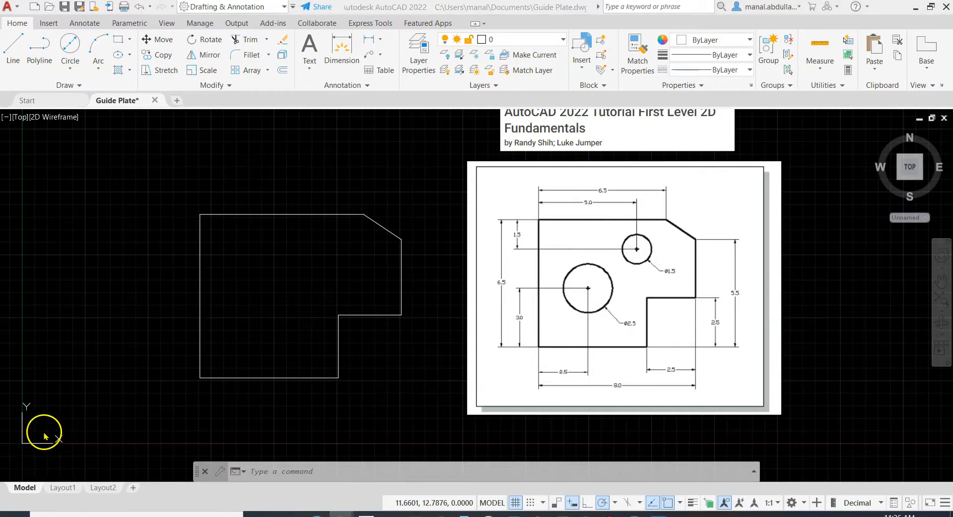
pyautogui.moveTo(28, 444)
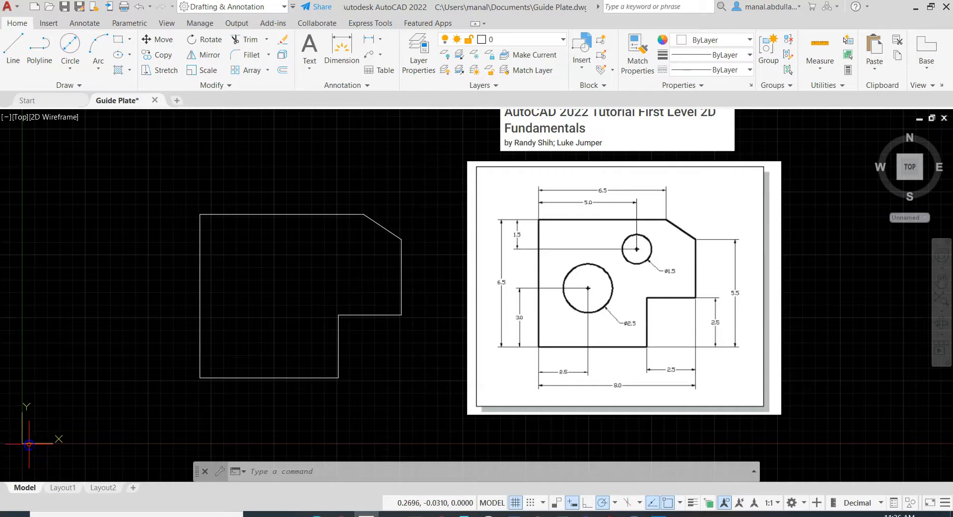
# Start Move and Align on the UCS icon to relocate the origin to the lower-left corner
pyautogui.click(22, 443)
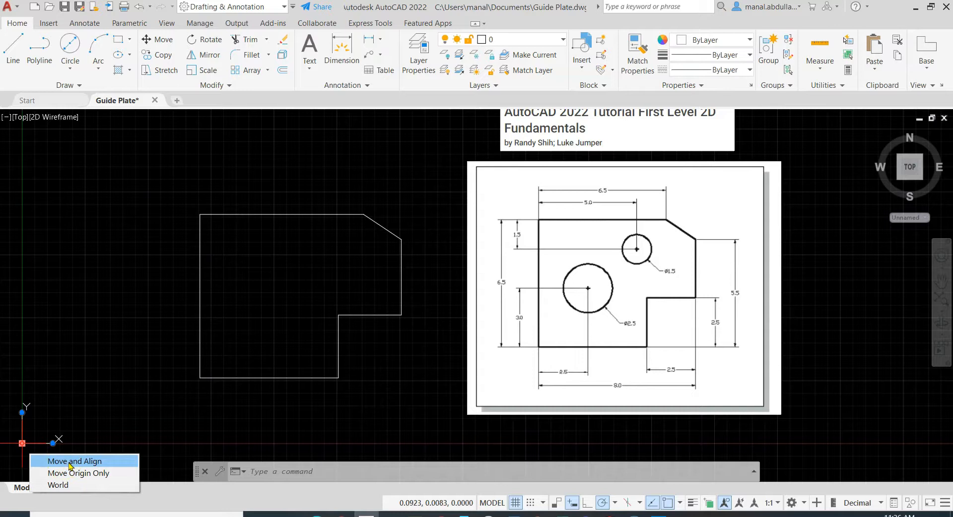
pyautogui.click(76, 462)
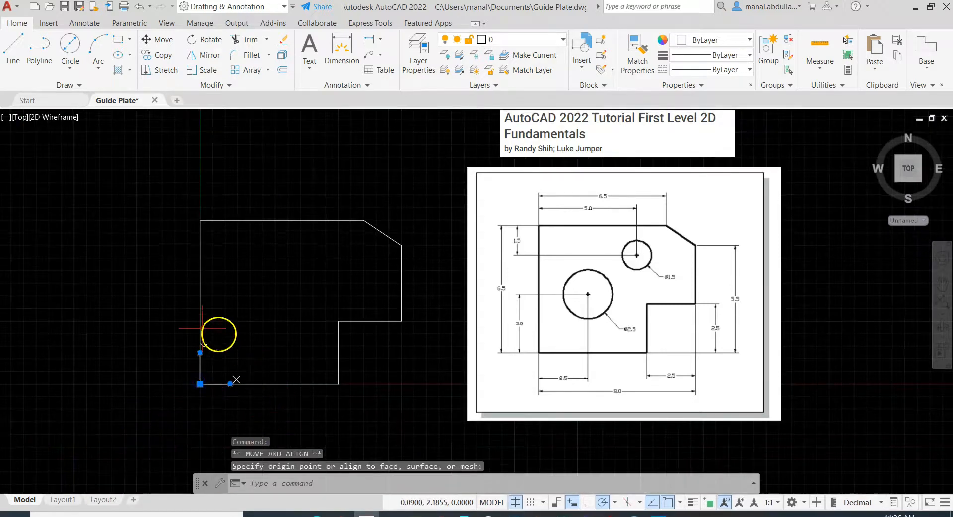
pyautogui.moveTo(194, 370)
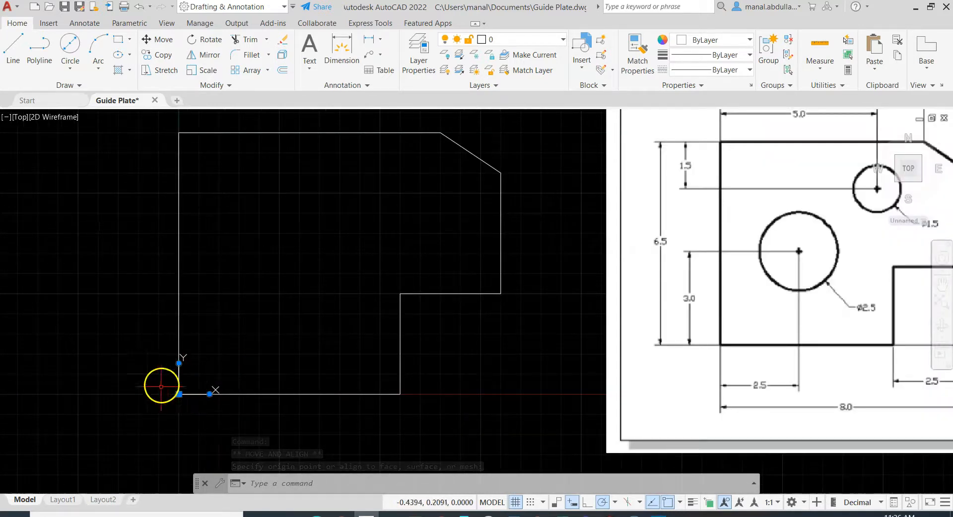
pyautogui.moveTo(188, 389)
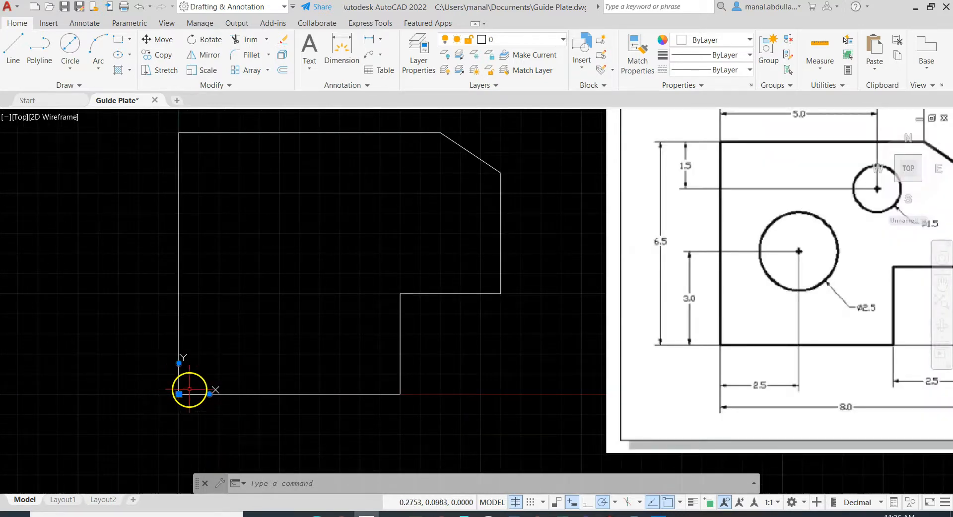
pyautogui.moveTo(281, 366)
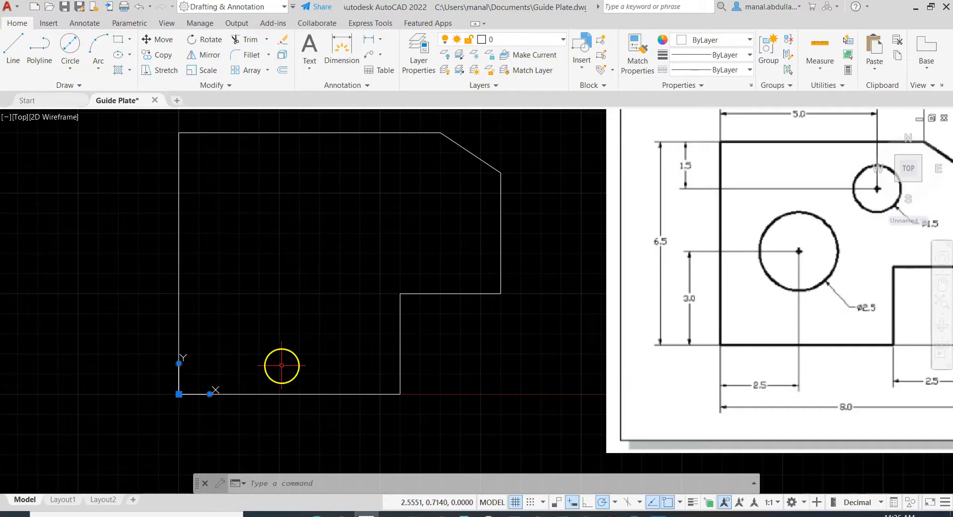
pyautogui.moveTo(314, 344)
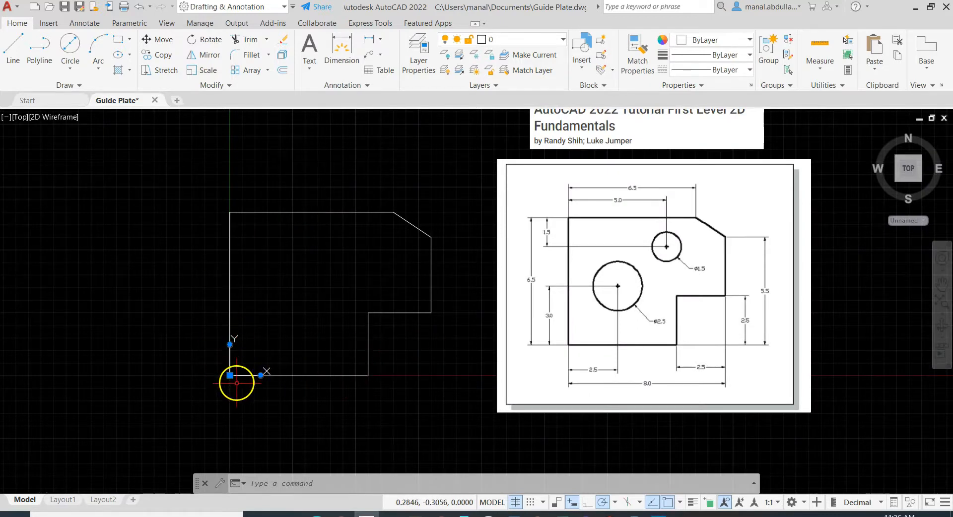
pyautogui.moveTo(222, 369)
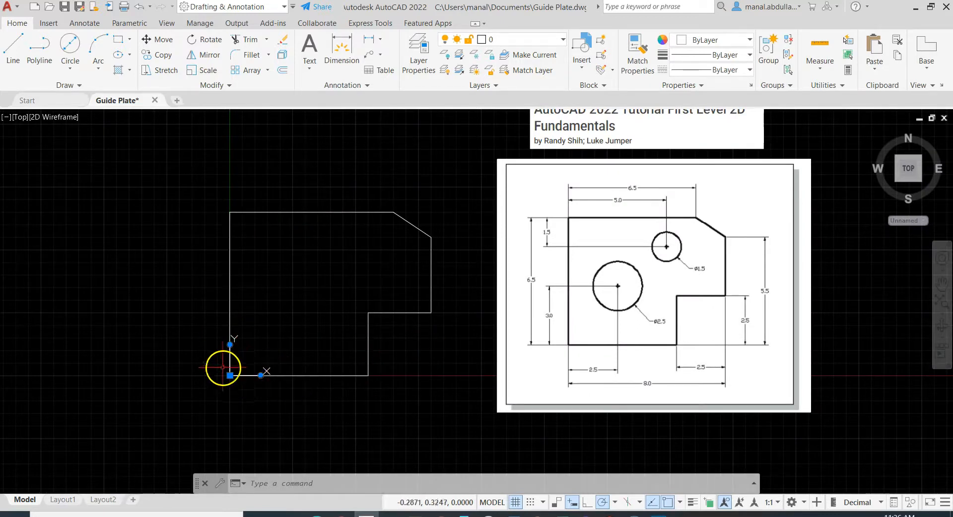
pyautogui.moveTo(296, 344)
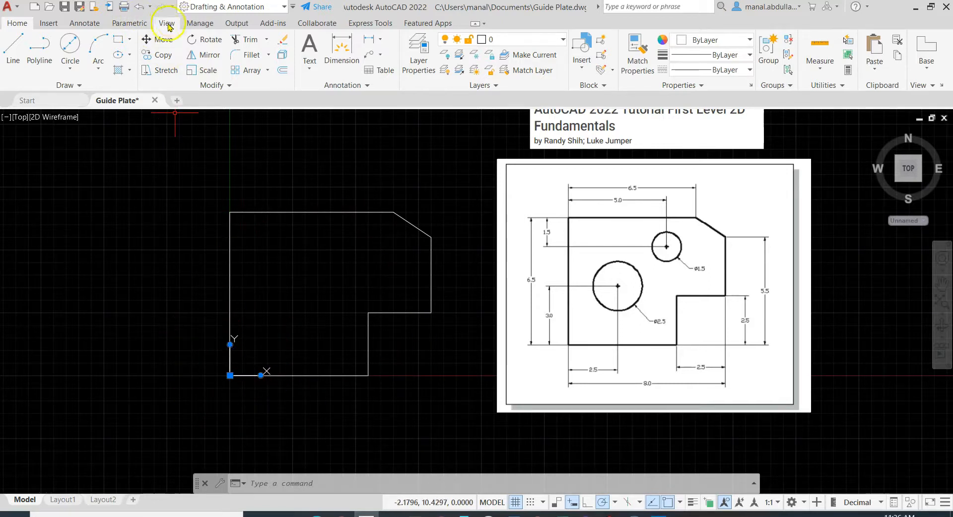
pyautogui.click(166, 22)
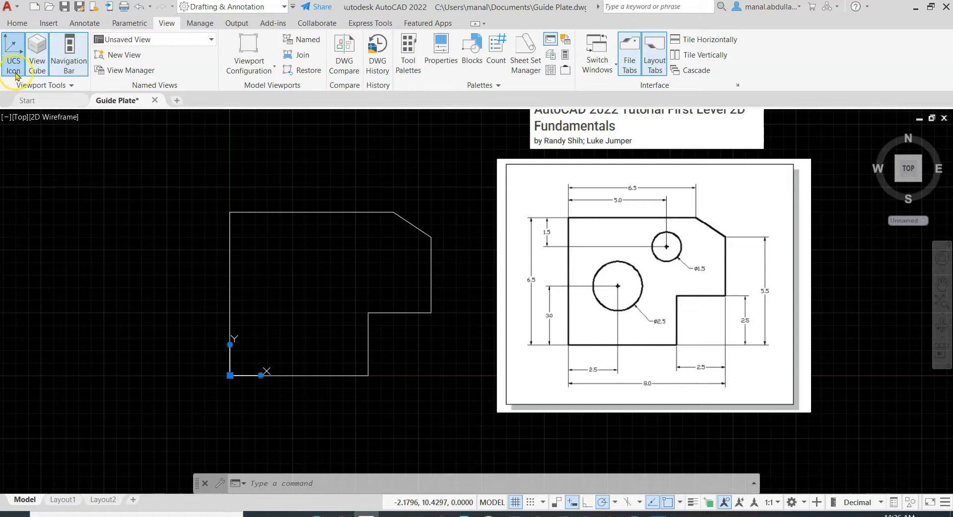
pyautogui.moveTo(13, 55)
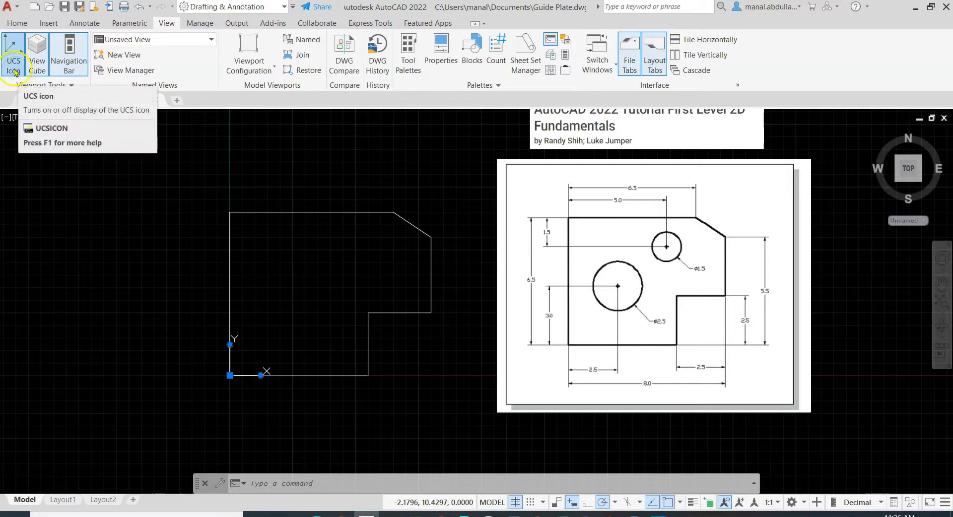
pyautogui.click(13, 58)
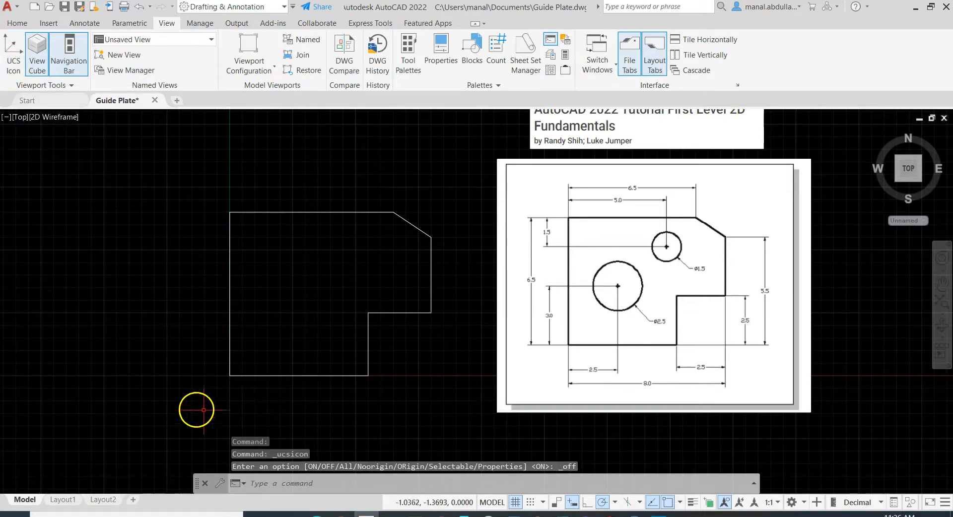
pyautogui.click(13, 54)
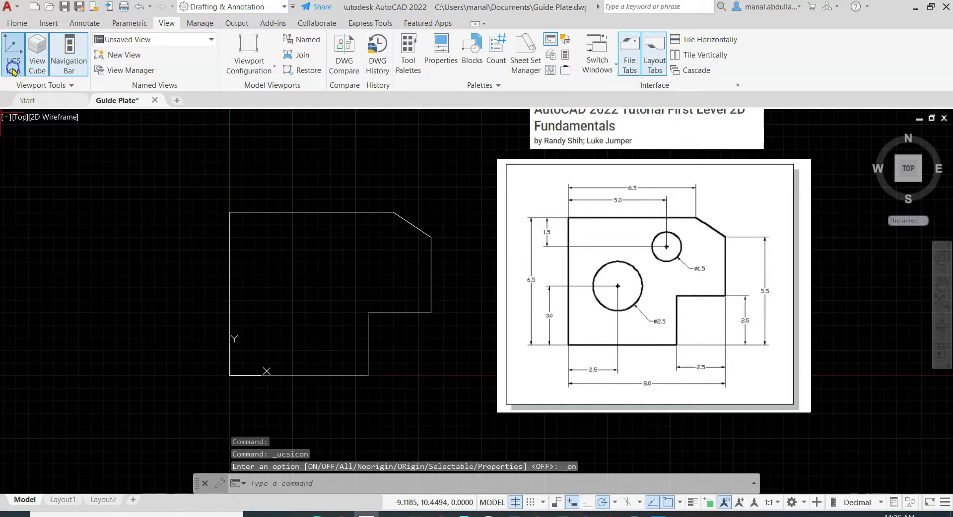
pyautogui.click(17, 23)
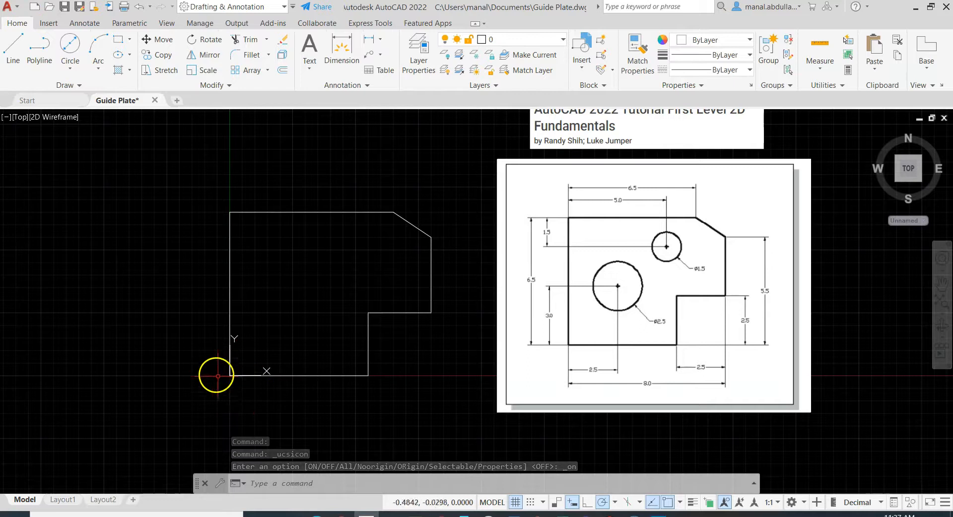
pyautogui.moveTo(278, 254)
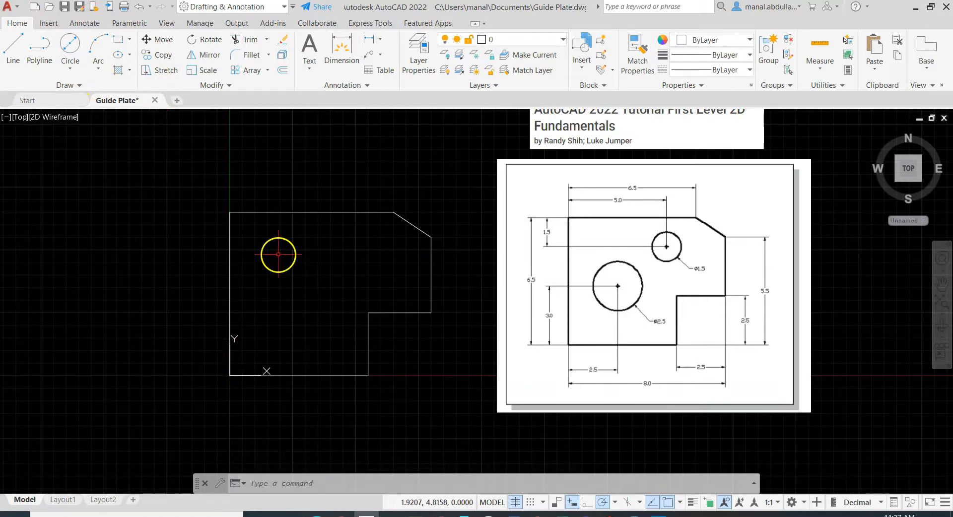
# Draw a Center, Diameter circle at 2.5,3 with diameter 2.5
pyautogui.click(82, 60)
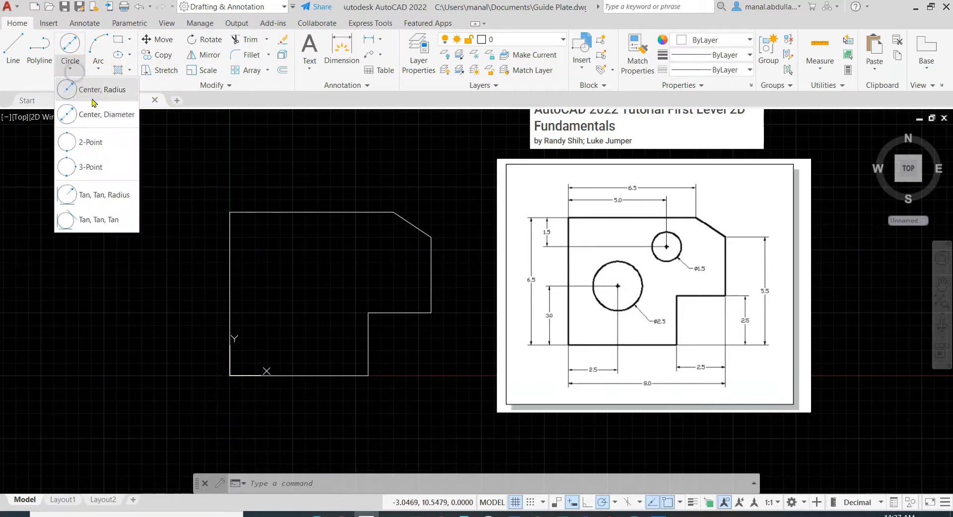
pyautogui.moveTo(106, 115)
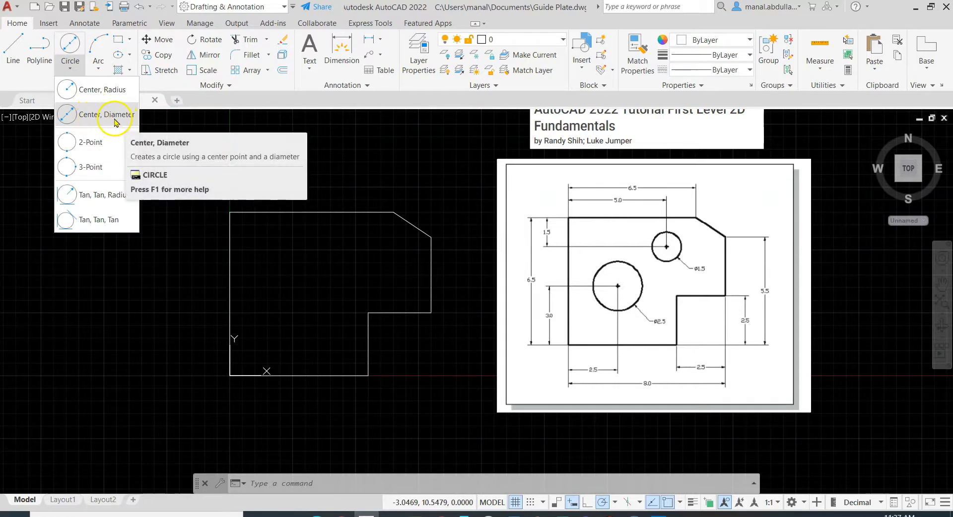
pyautogui.click(103, 116)
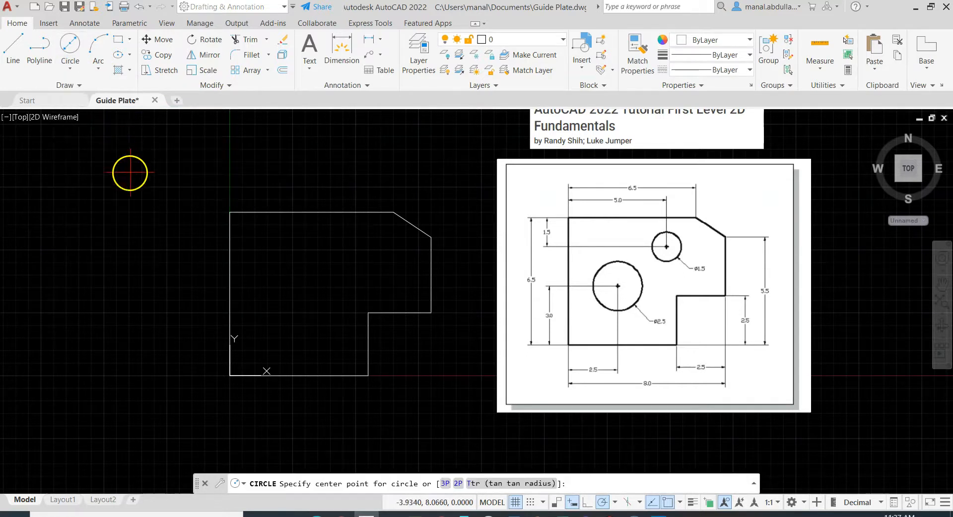
pyautogui.moveTo(665, 319)
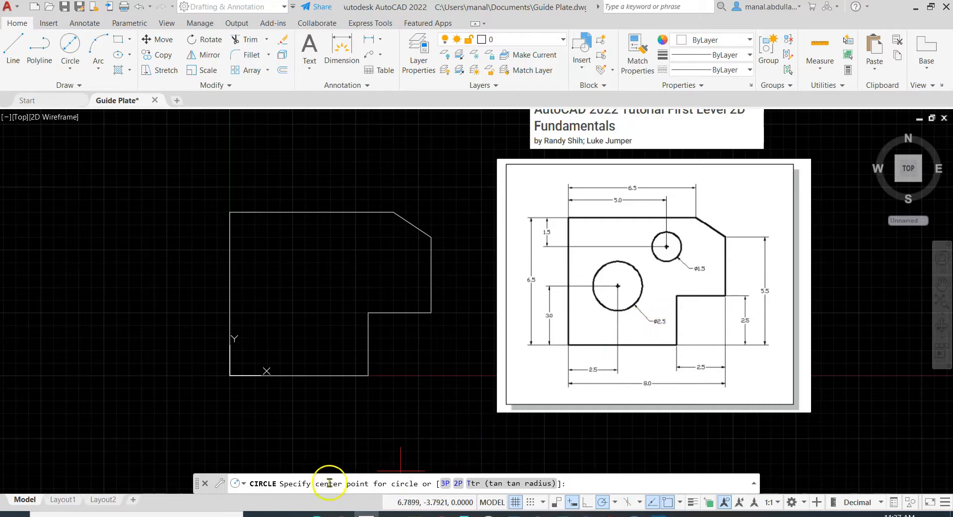
pyautogui.moveTo(281, 354)
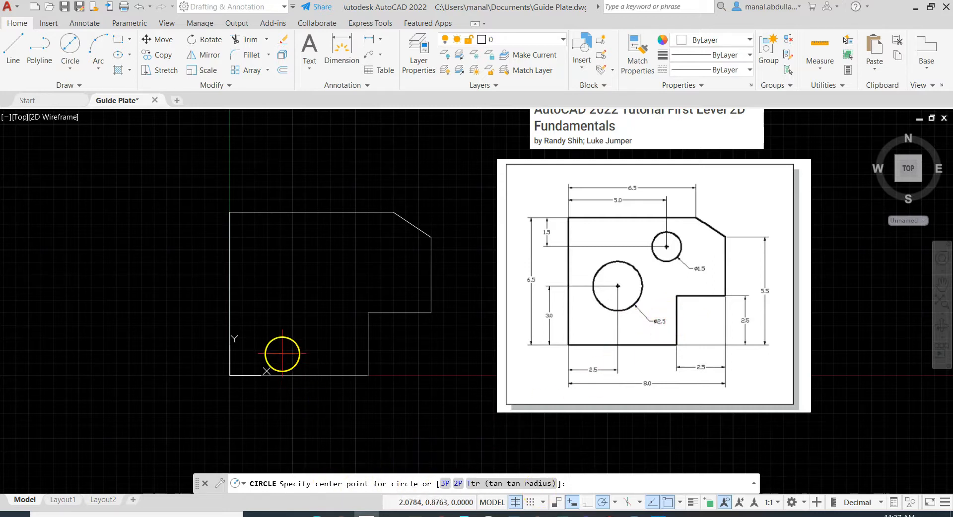
pyautogui.moveTo(594, 381)
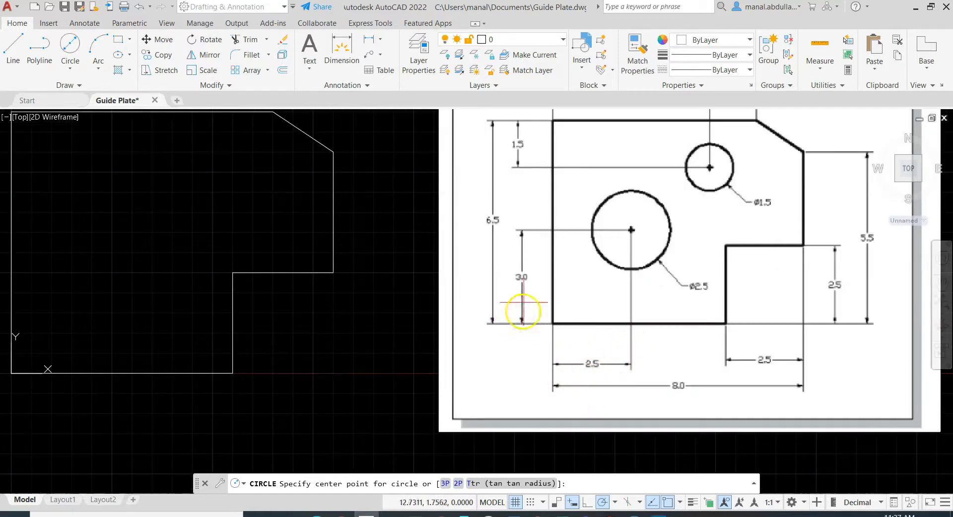
pyautogui.moveTo(432, 475)
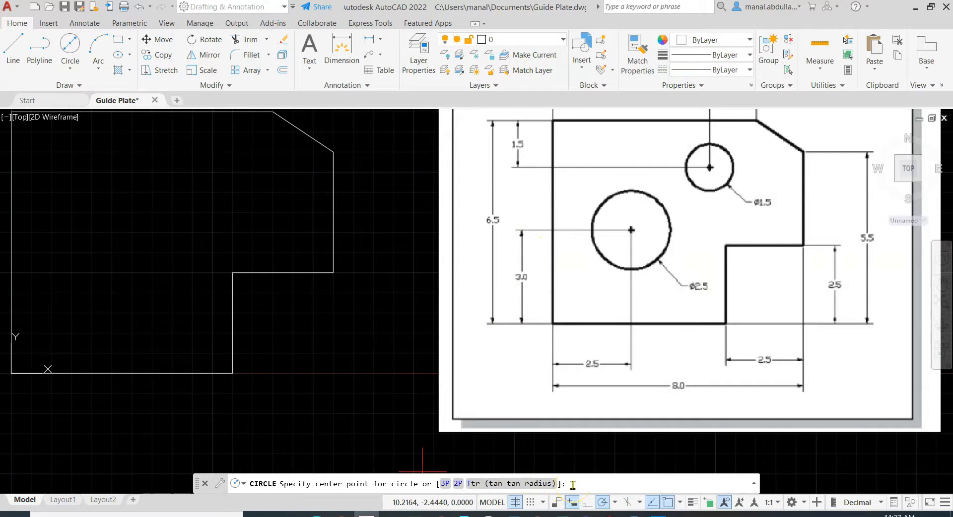
pyautogui.write('2.5')
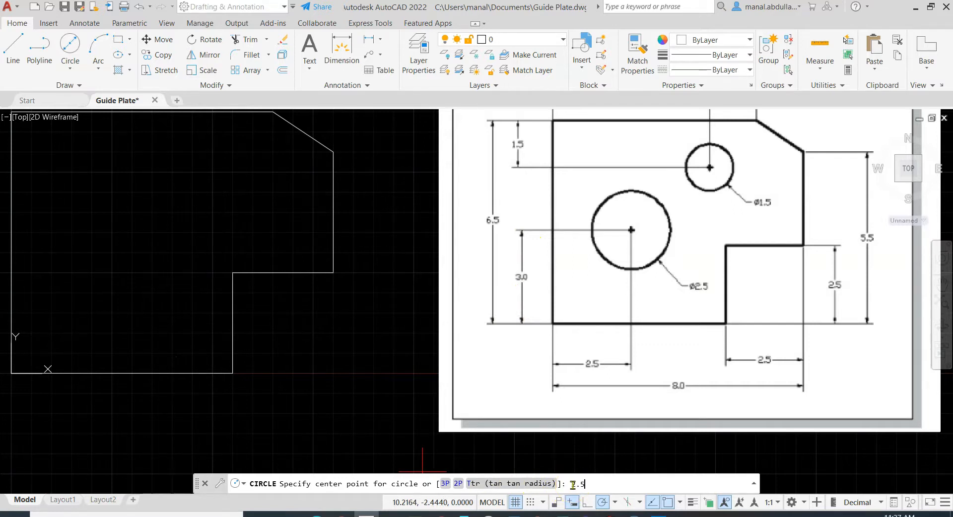
pyautogui.write(',')
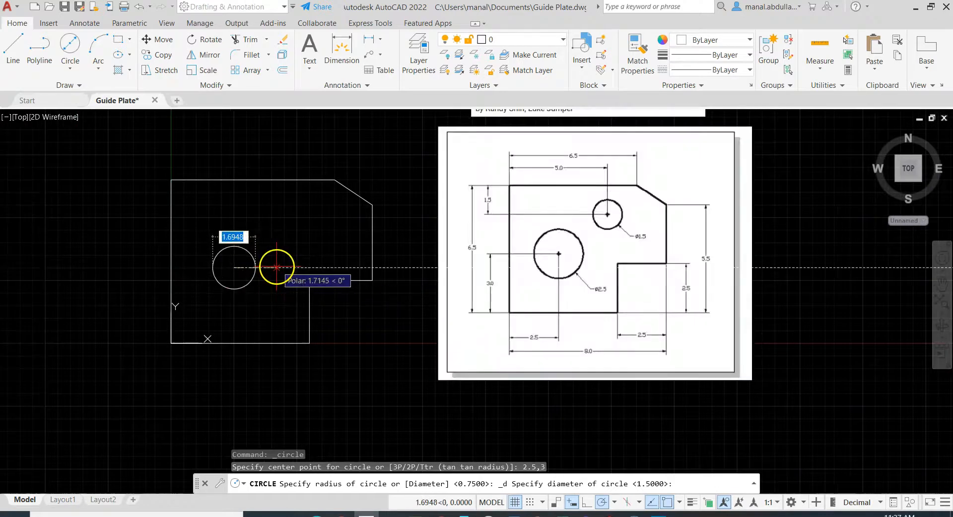
pyautogui.moveTo(267, 286)
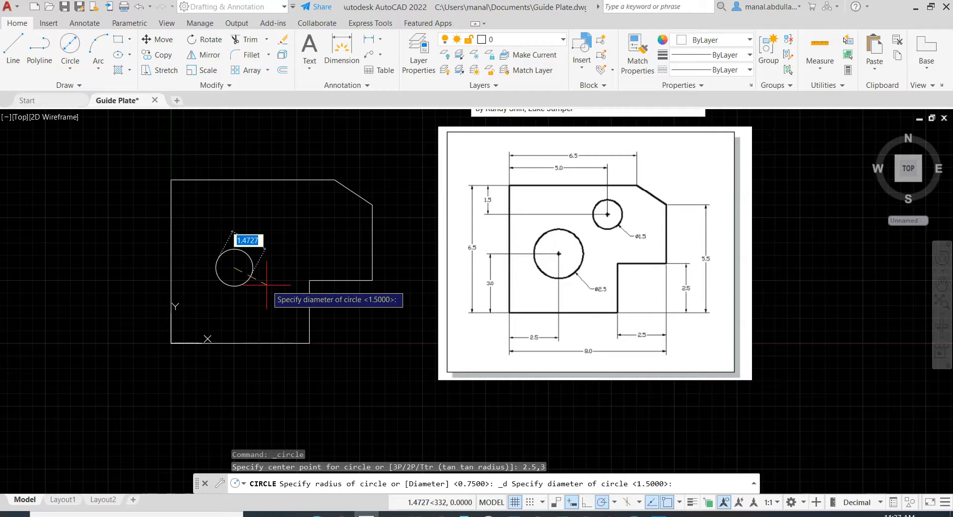
pyautogui.write('2.5')
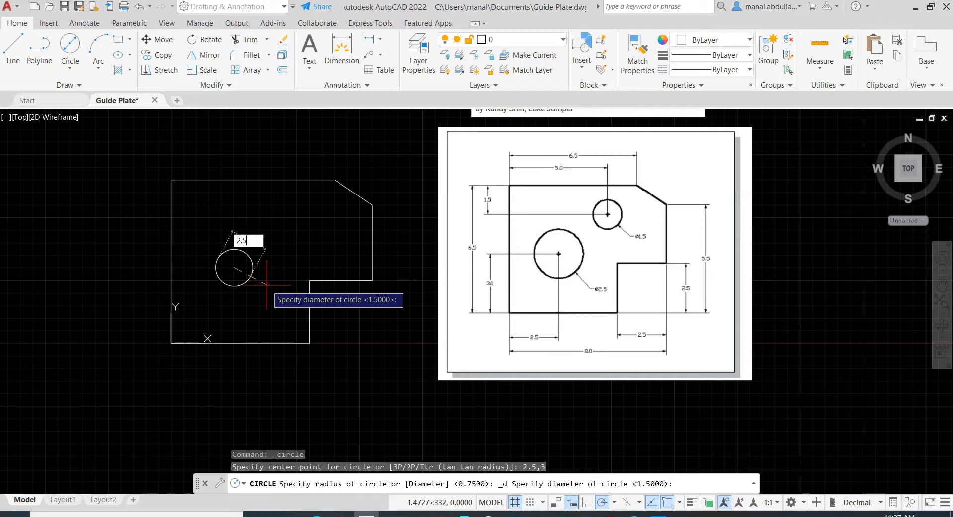
pyautogui.press('Return')
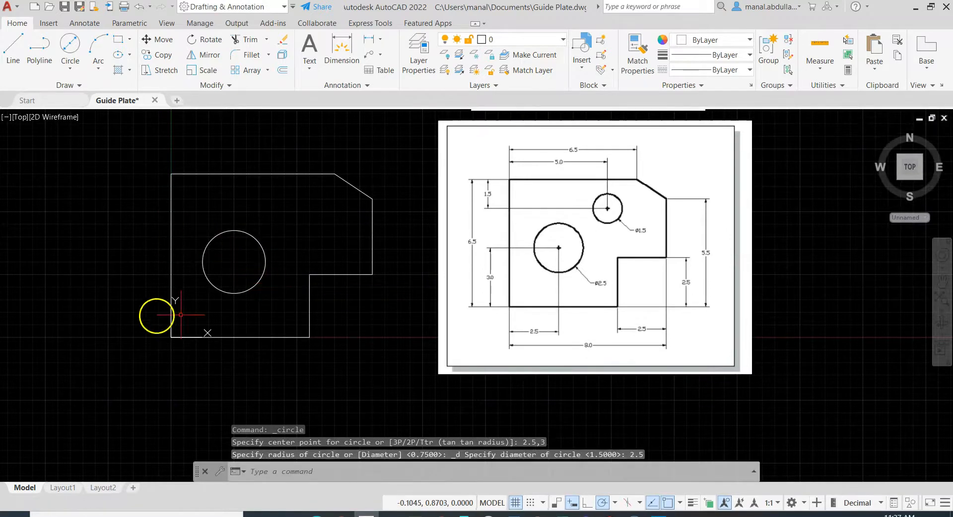
pyautogui.moveTo(605, 198)
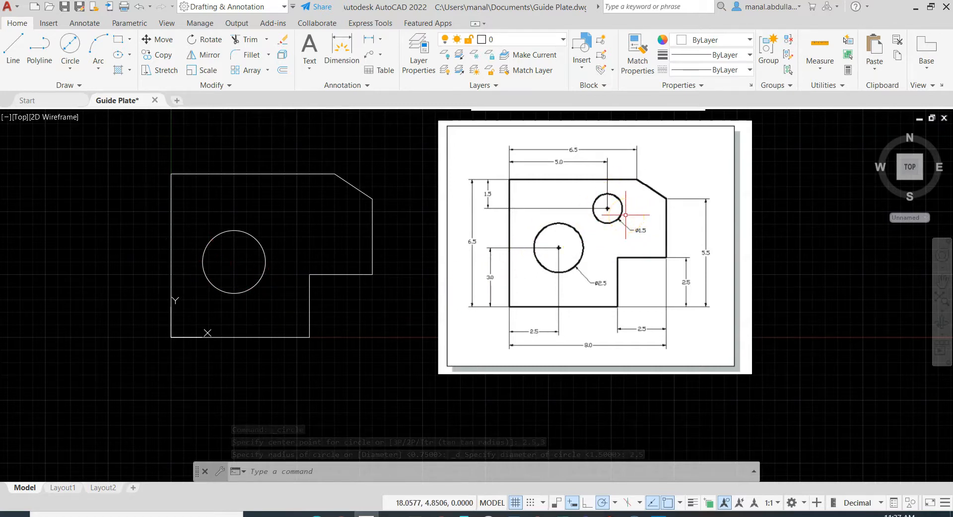
pyautogui.click(637, 226)
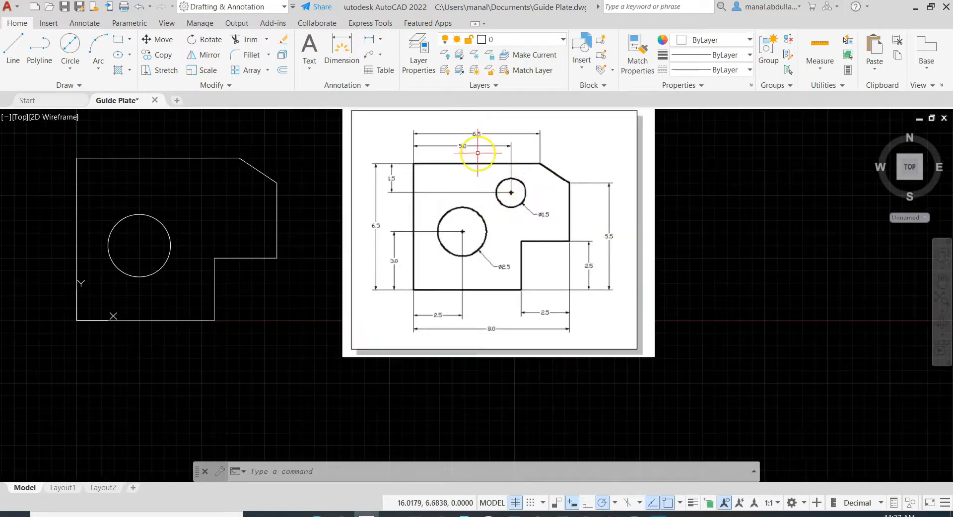
pyautogui.scroll(3)
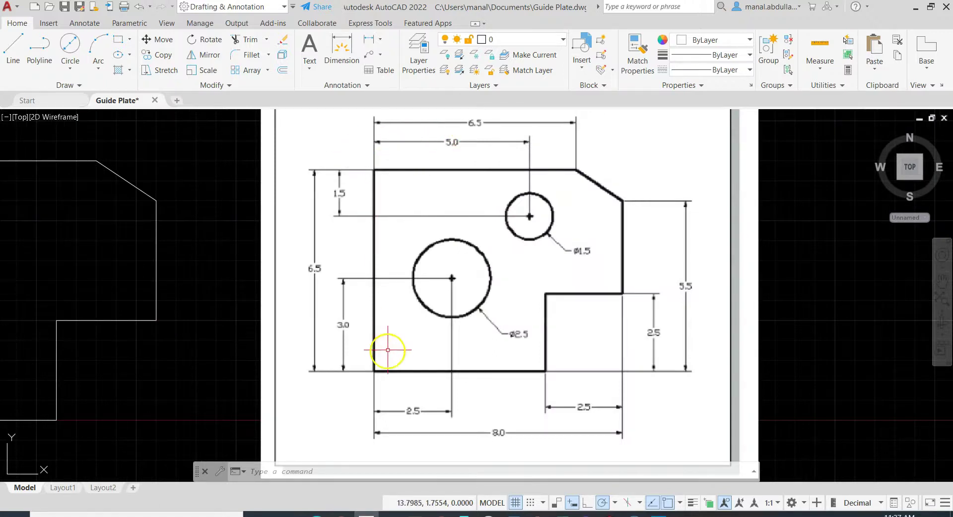
pyautogui.moveTo(389, 364)
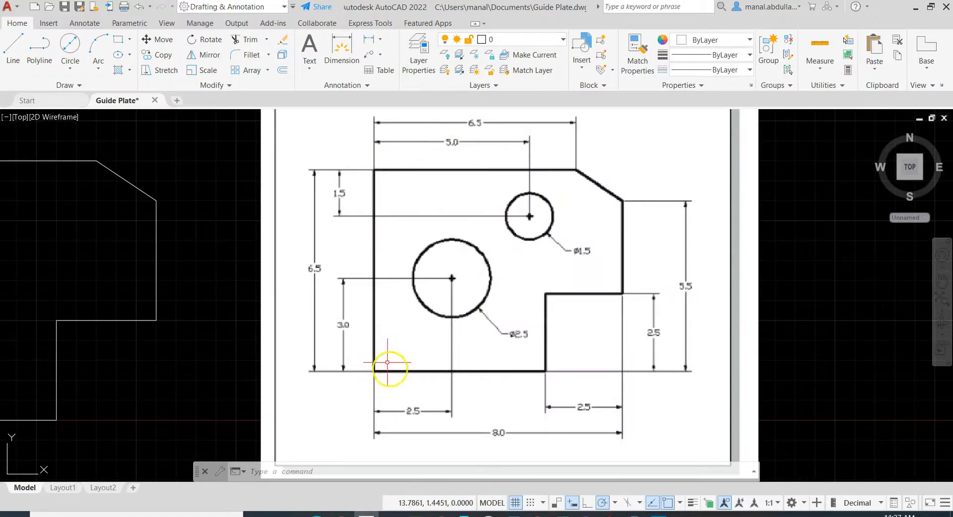
pyautogui.moveTo(364, 215)
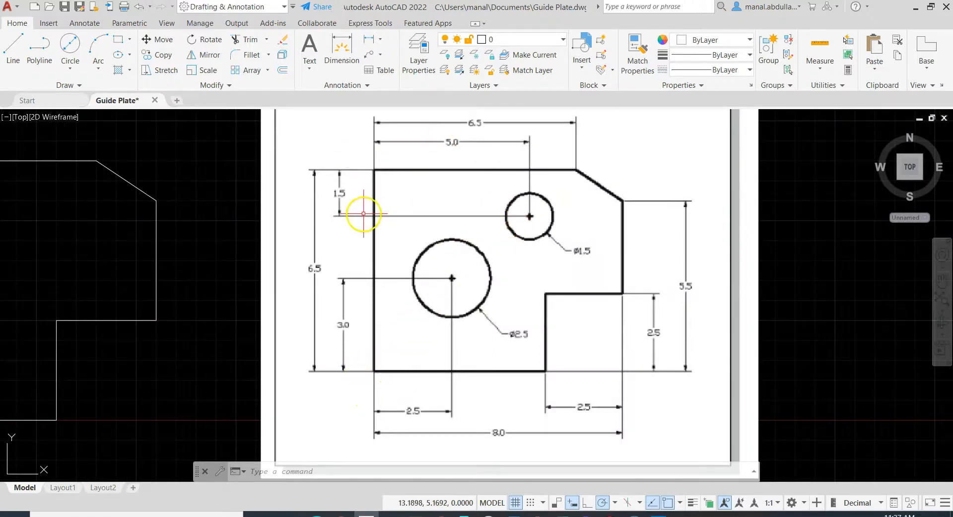
pyautogui.moveTo(501, 213)
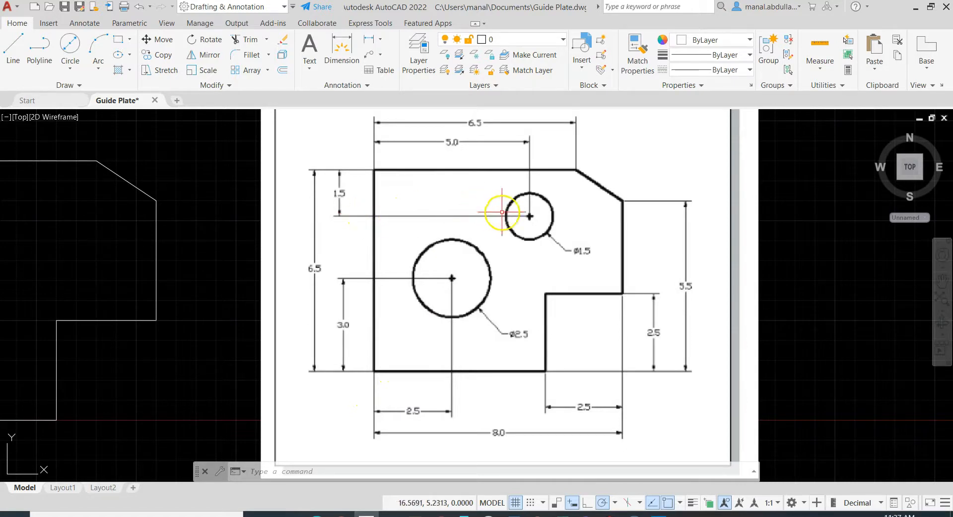
pyautogui.moveTo(415, 371)
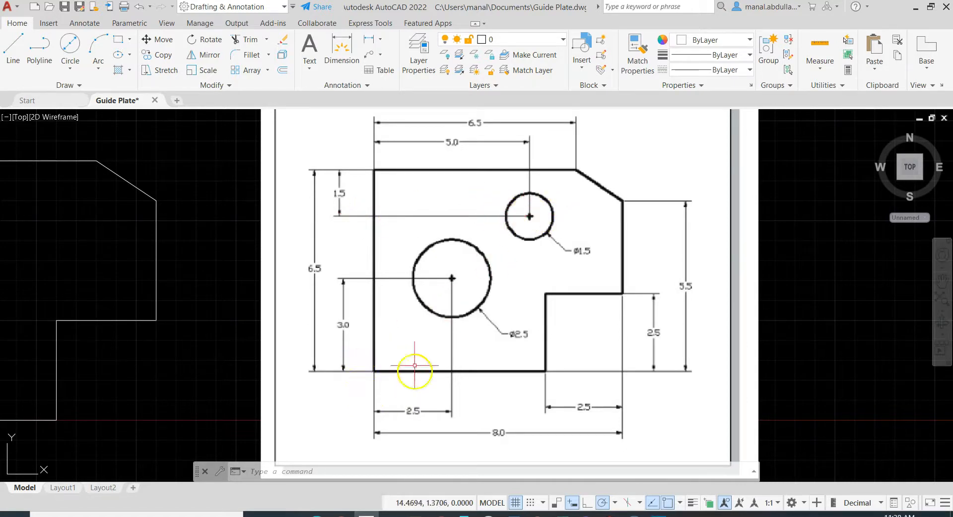
pyautogui.moveTo(344, 249)
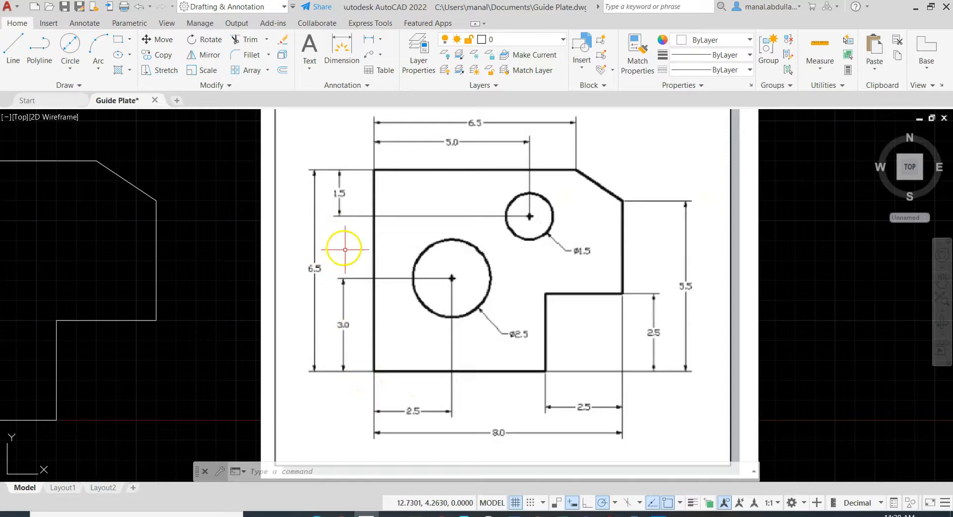
pyautogui.moveTo(342, 279)
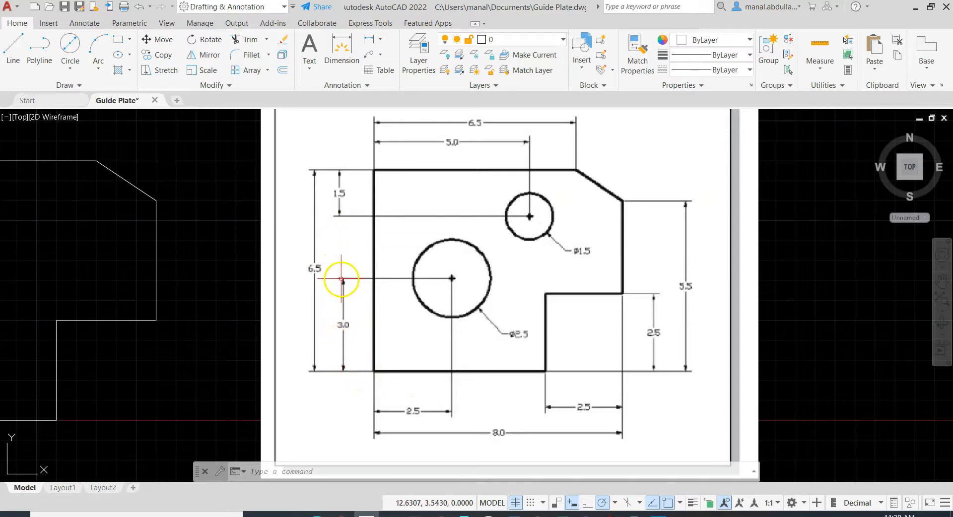
pyautogui.moveTo(340, 216)
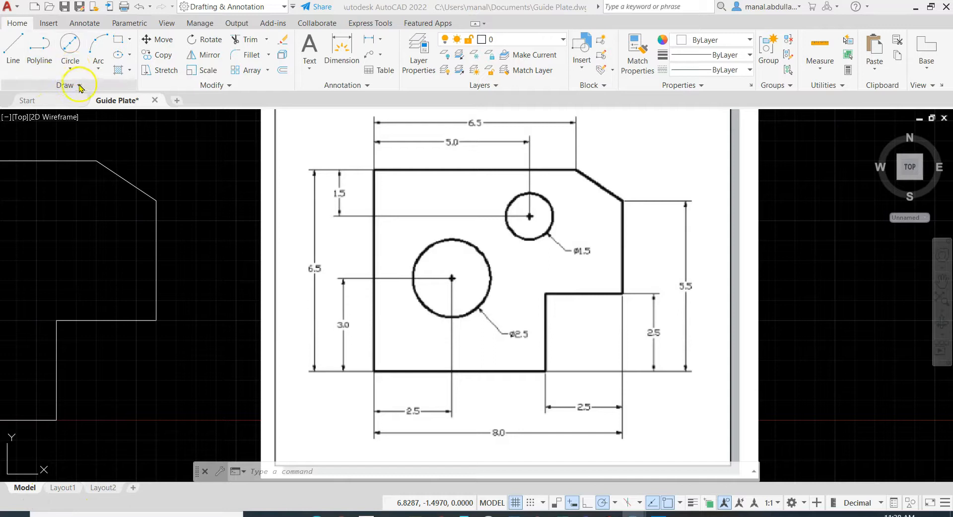
pyautogui.moveTo(35, 59)
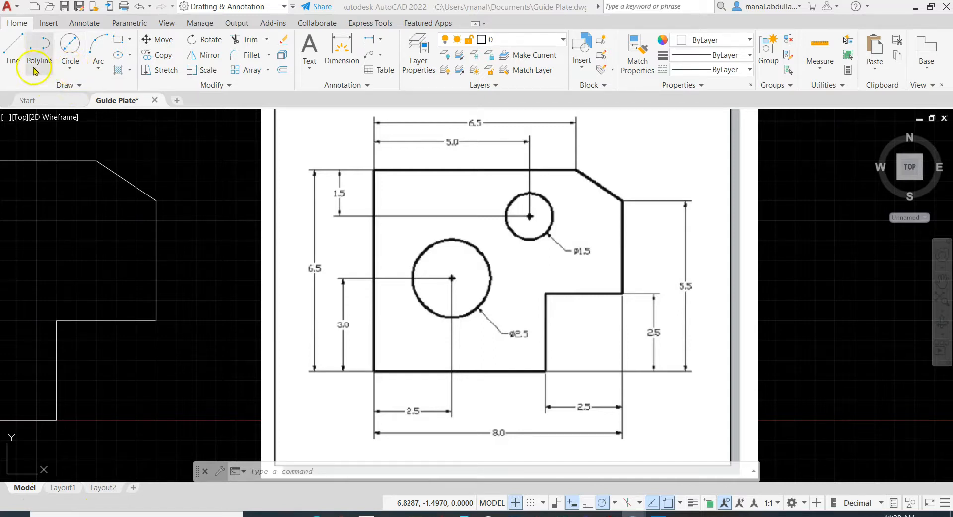
pyautogui.moveTo(70, 60)
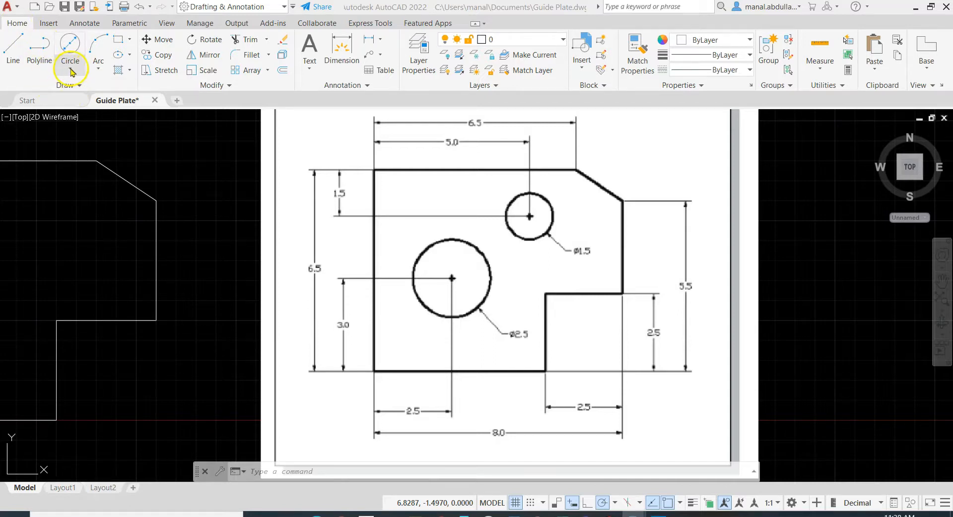
# Choose the Center, Diameter circle method from the Draw panel for the second hole
pyautogui.click(69, 63)
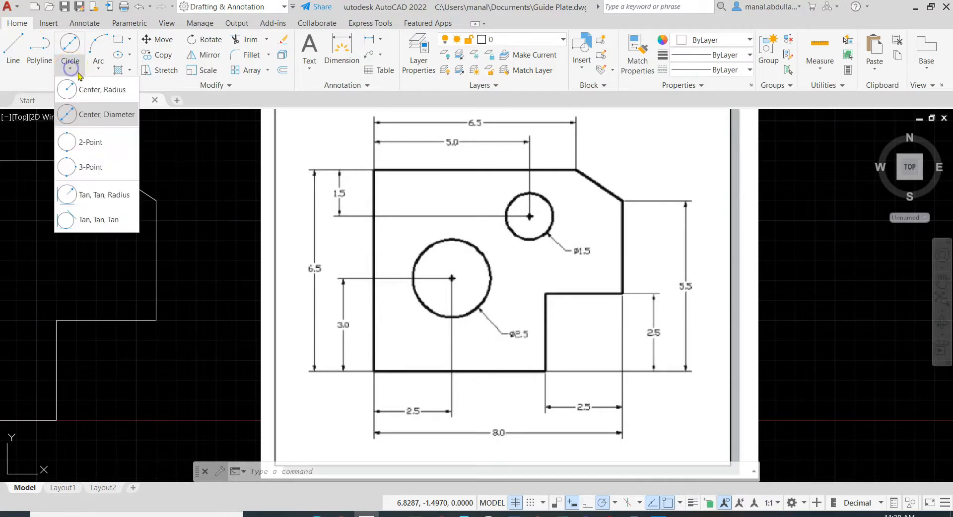
pyautogui.moveTo(95, 114)
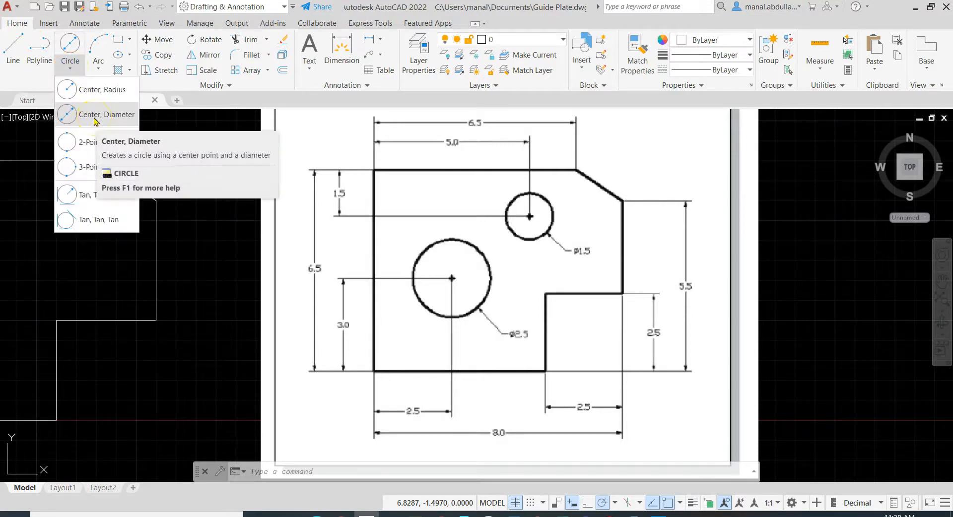
pyautogui.moveTo(97, 114)
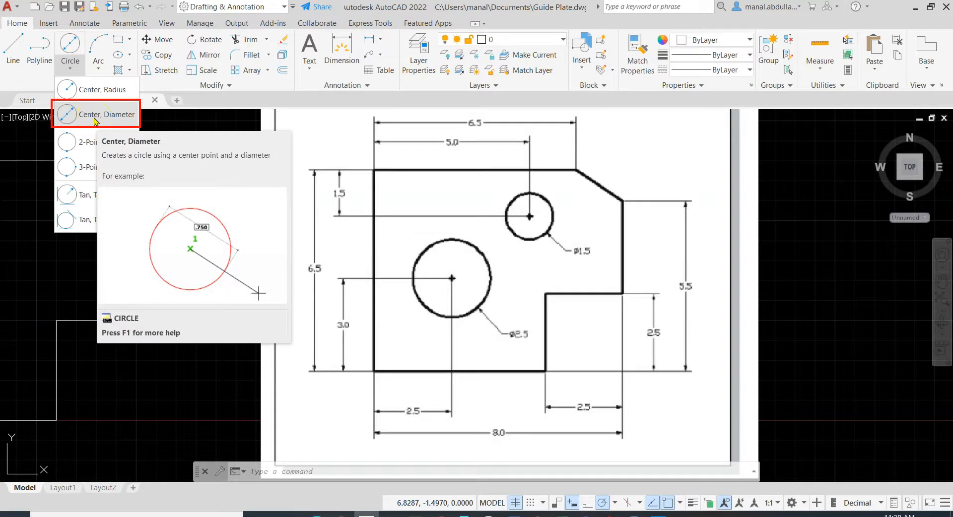
pyautogui.click(95, 115)
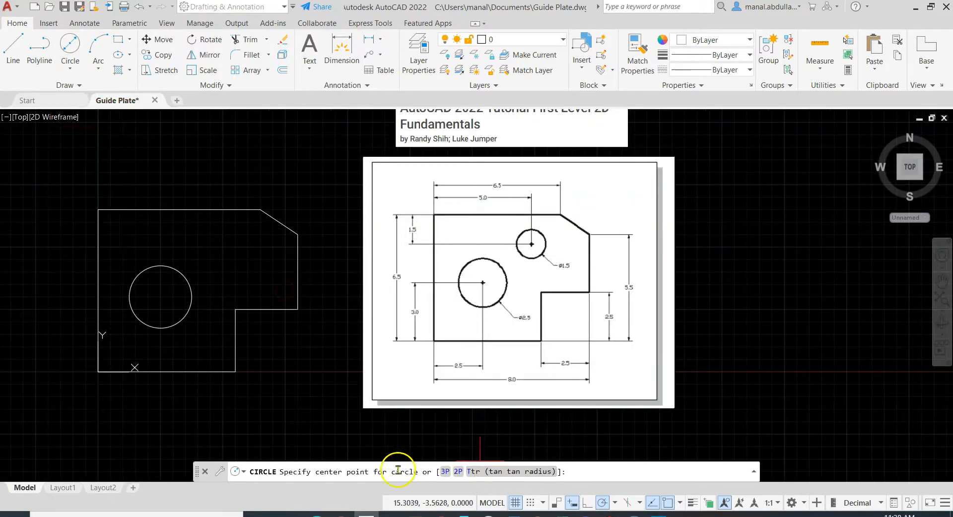
pyautogui.moveTo(308, 437)
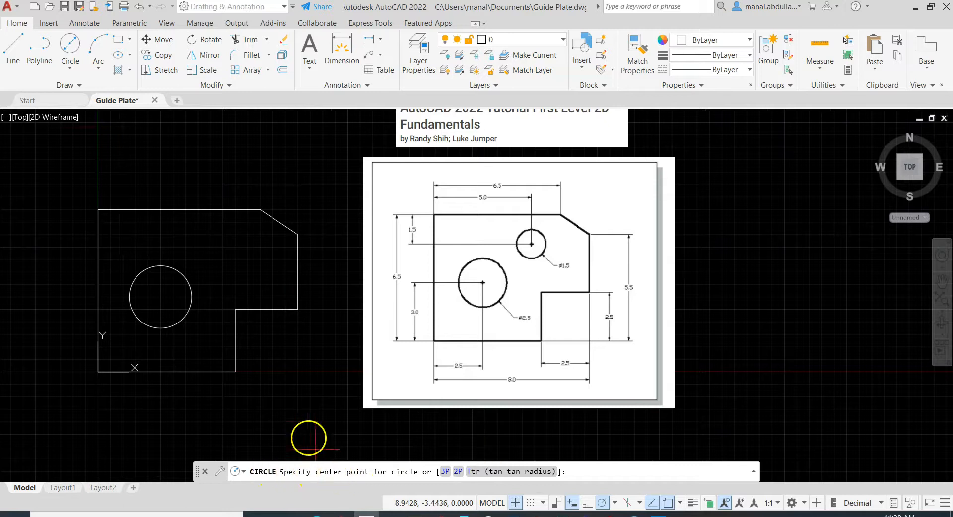
pyautogui.moveTo(262, 256)
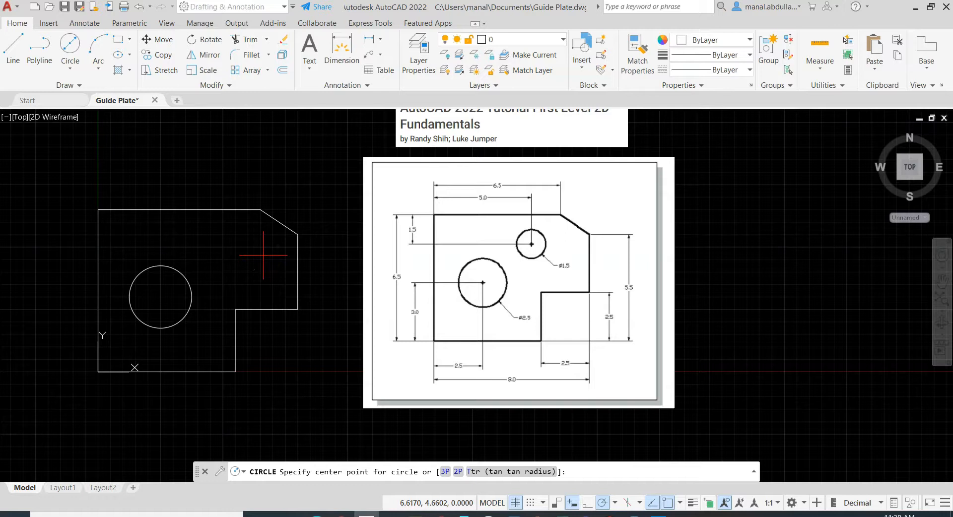
# Enter center 5,5 and diameter 1.5 for the second circle
pyautogui.write('5')
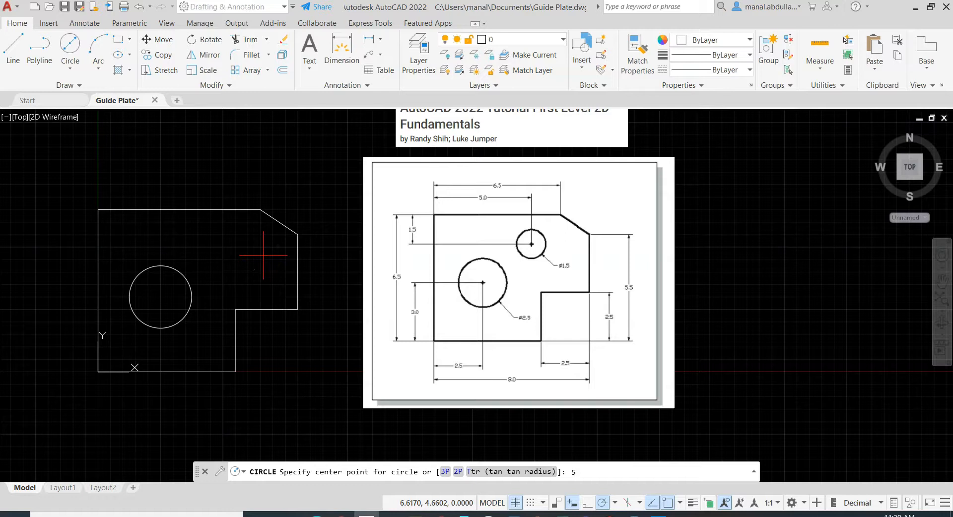
pyautogui.write(',')
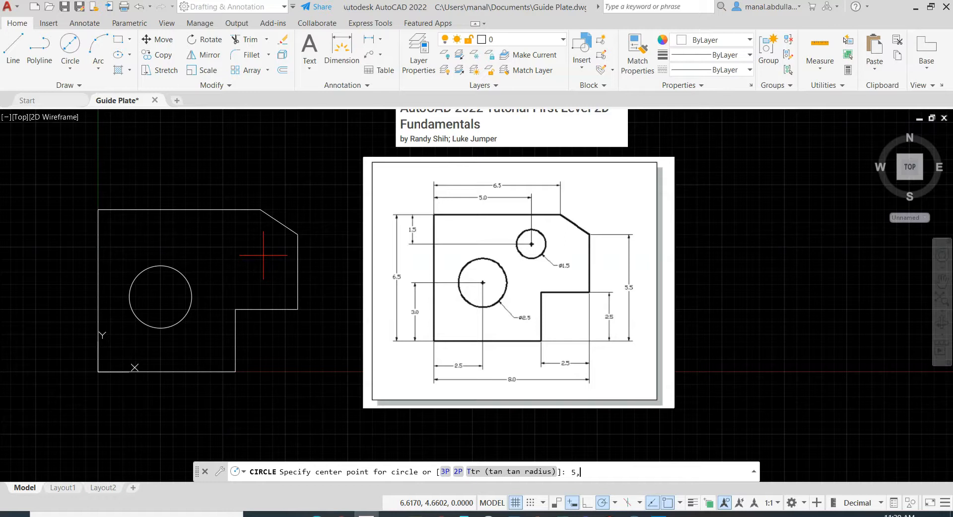
pyautogui.write('5')
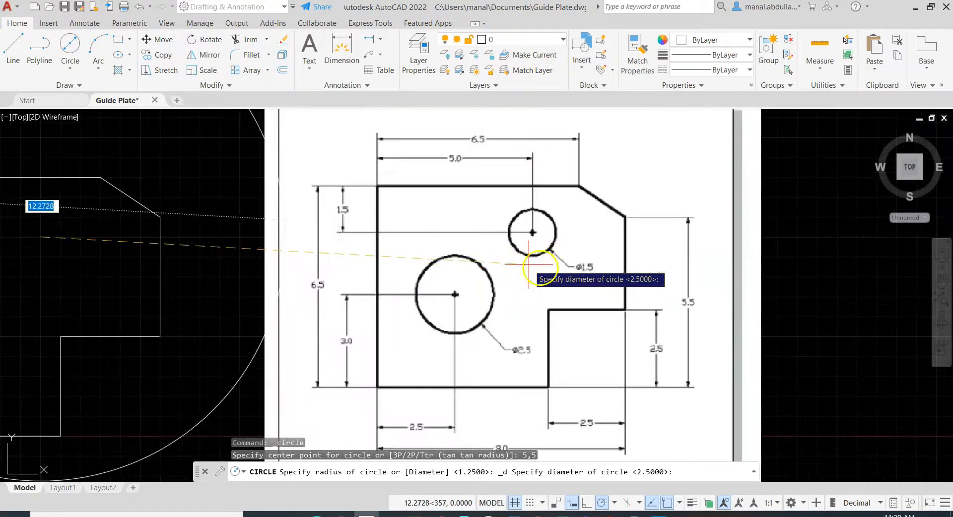
pyautogui.moveTo(100, 243)
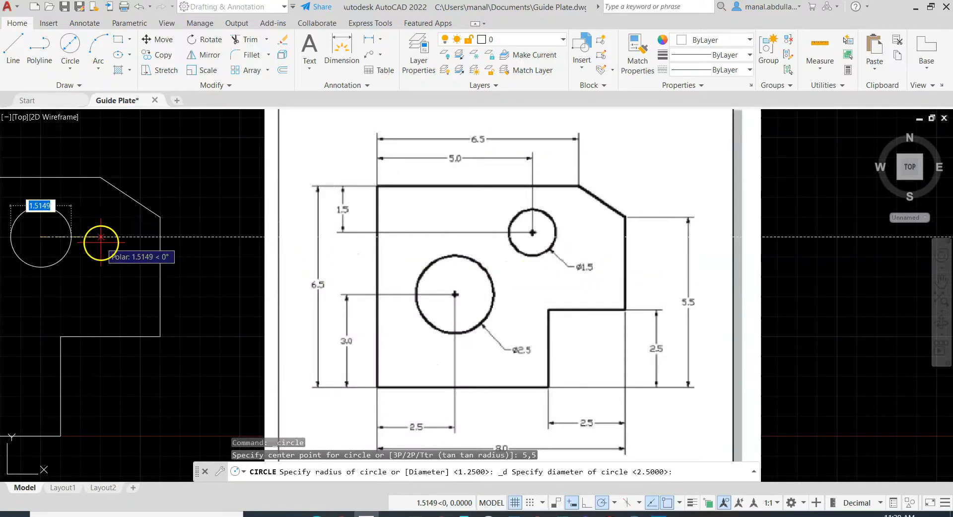
pyautogui.write('1.5')
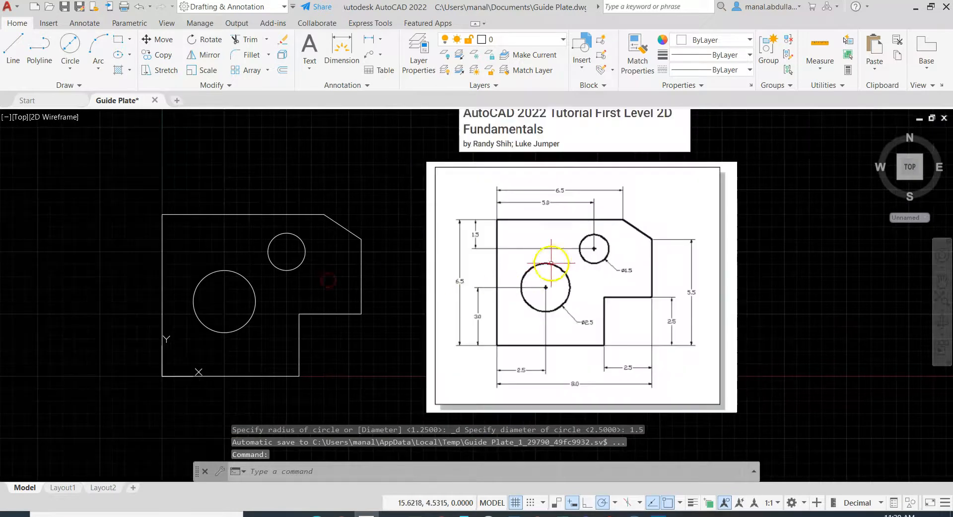
pyautogui.moveTo(169, 380)
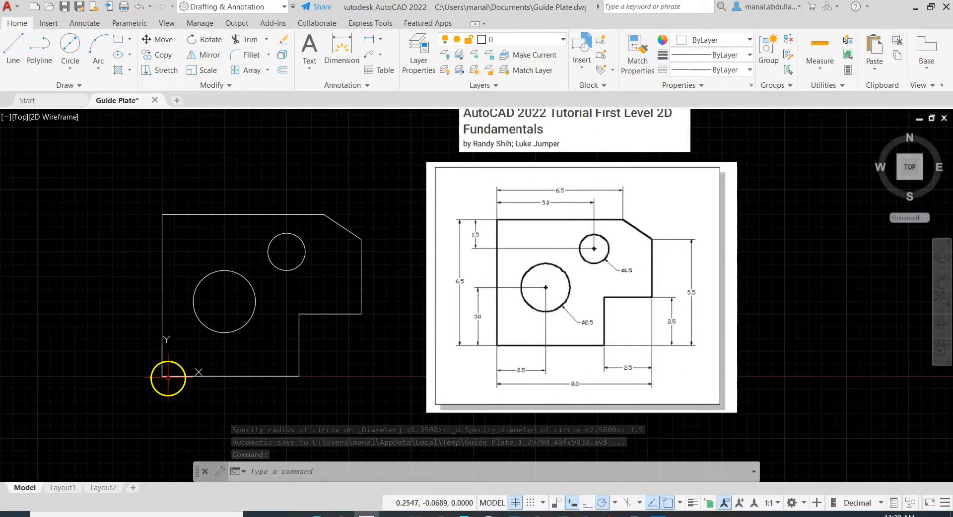
# Start Move and Align on the UCS icon to relocate the origin to the top-left corner
pyautogui.click(162, 376)
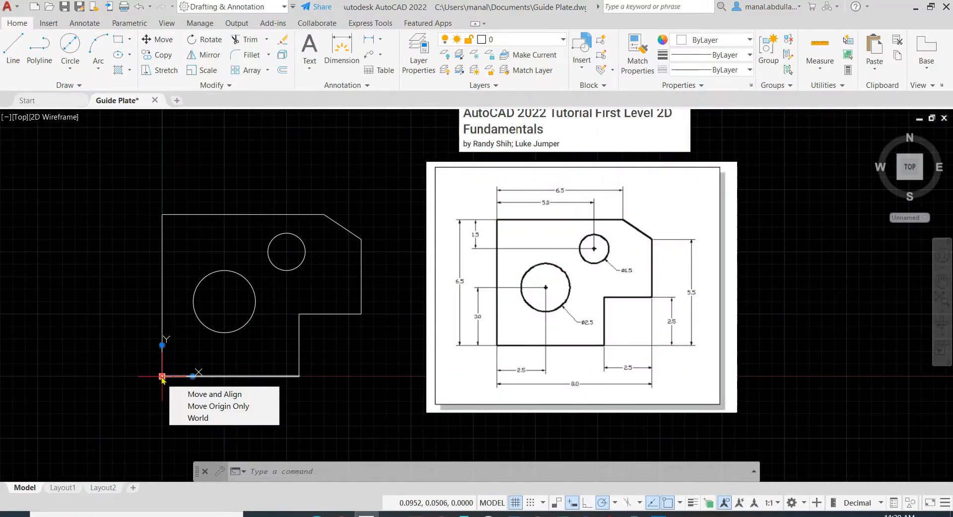
pyautogui.click(214, 394)
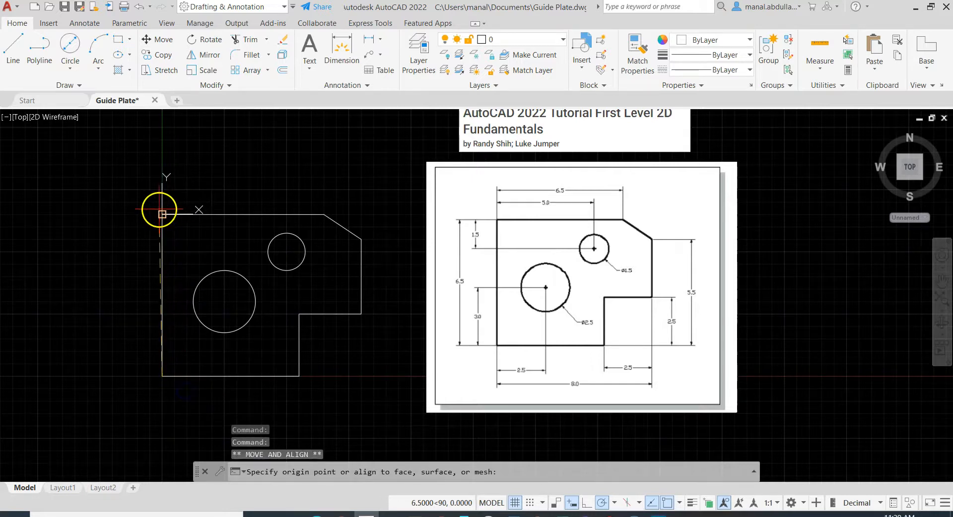
pyautogui.moveTo(208, 238)
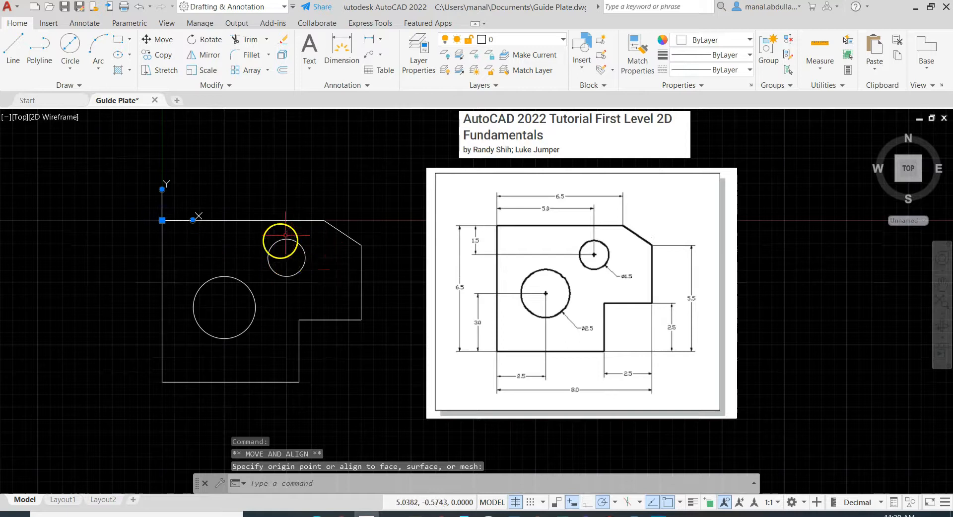
pyautogui.moveTo(498, 230)
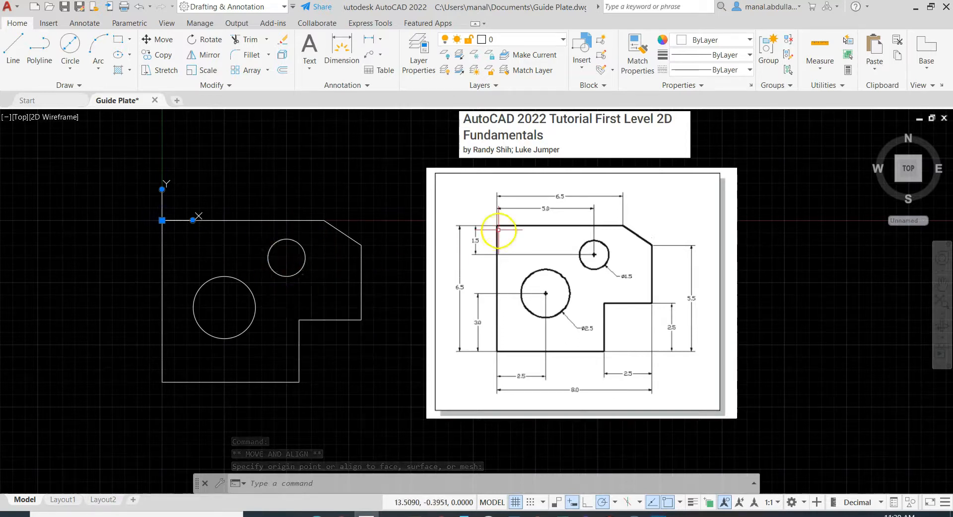
pyautogui.moveTo(495, 210)
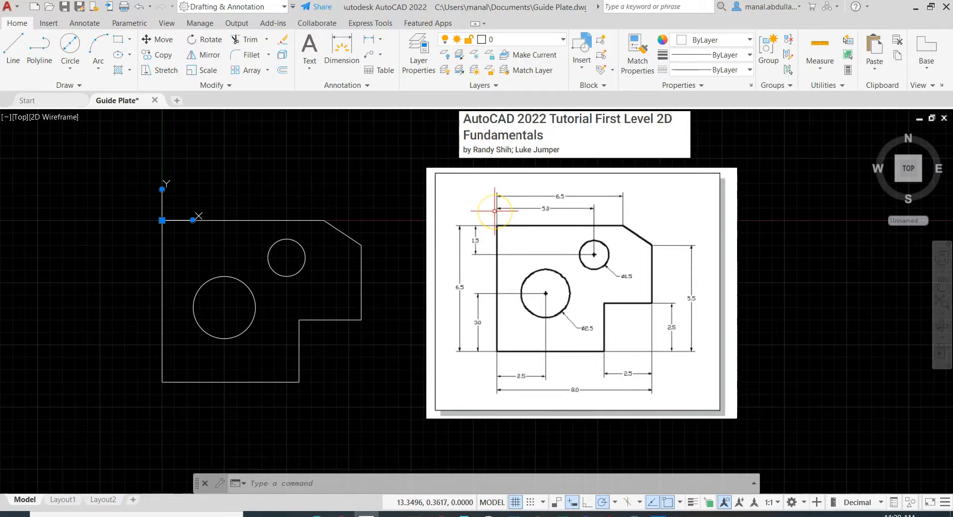
pyautogui.moveTo(512, 211)
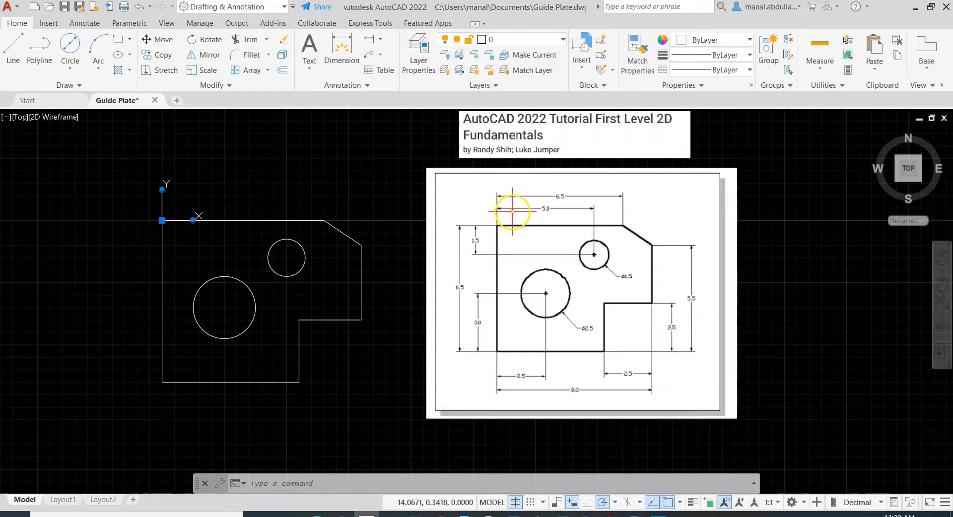
pyautogui.moveTo(487, 254)
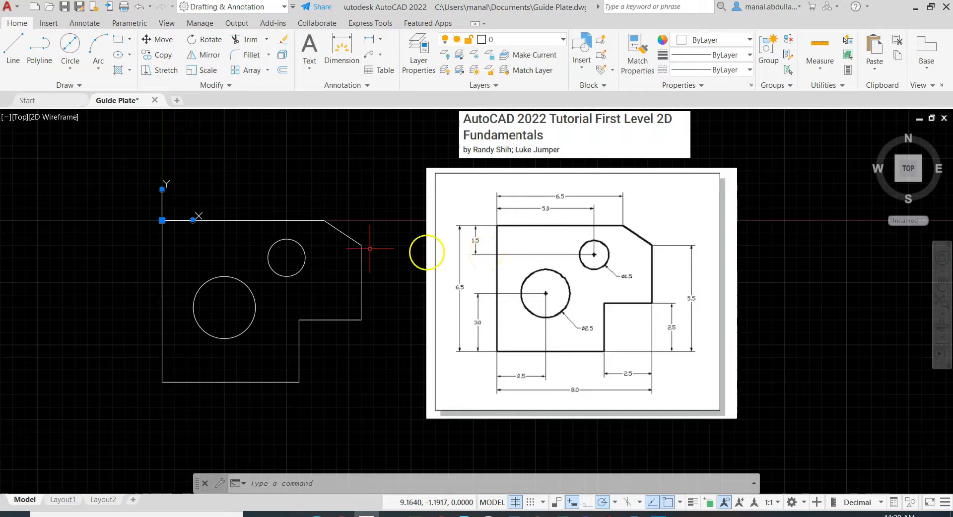
pyautogui.moveTo(169, 215)
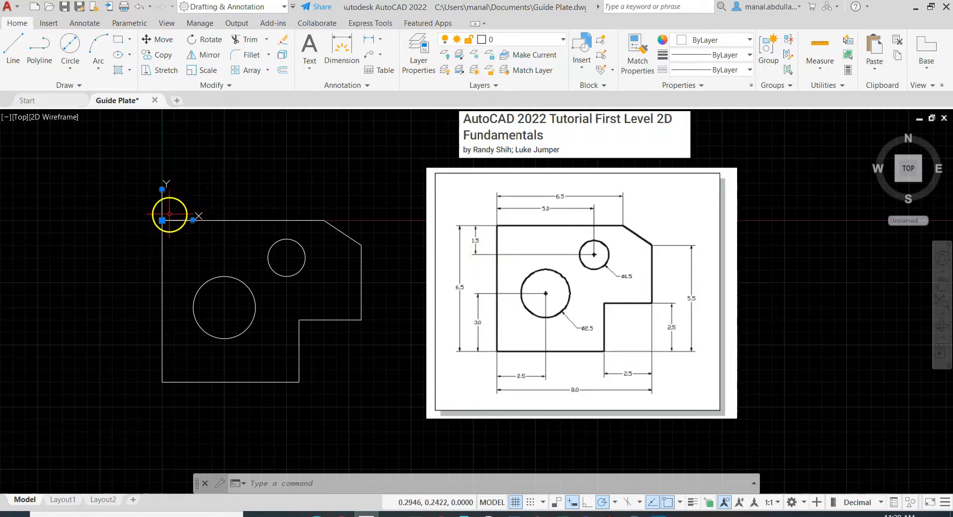
pyautogui.moveTo(555, 319)
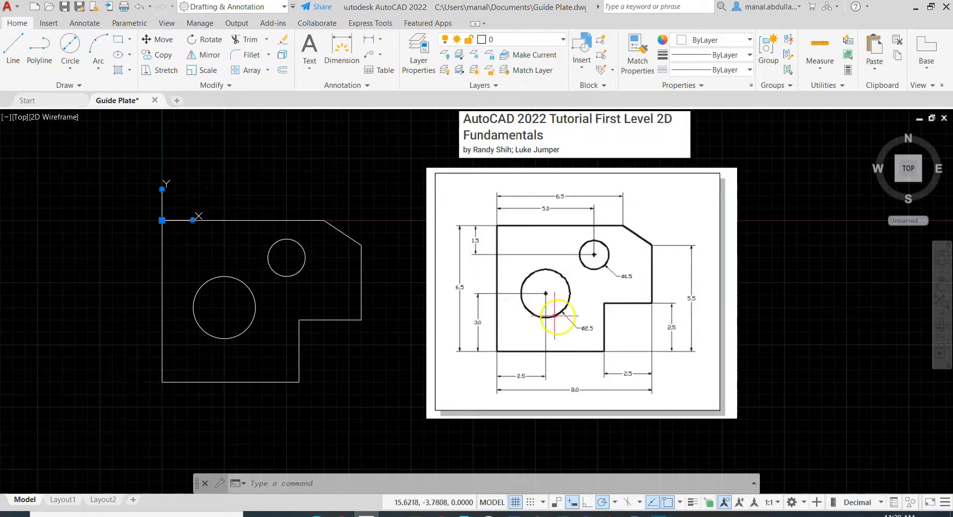
pyautogui.moveTo(576, 239)
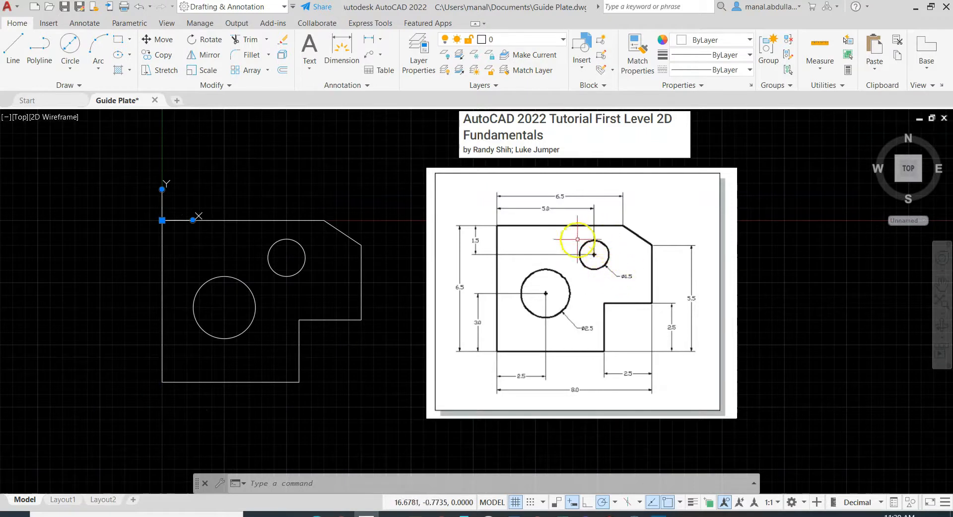
pyautogui.moveTo(568, 248)
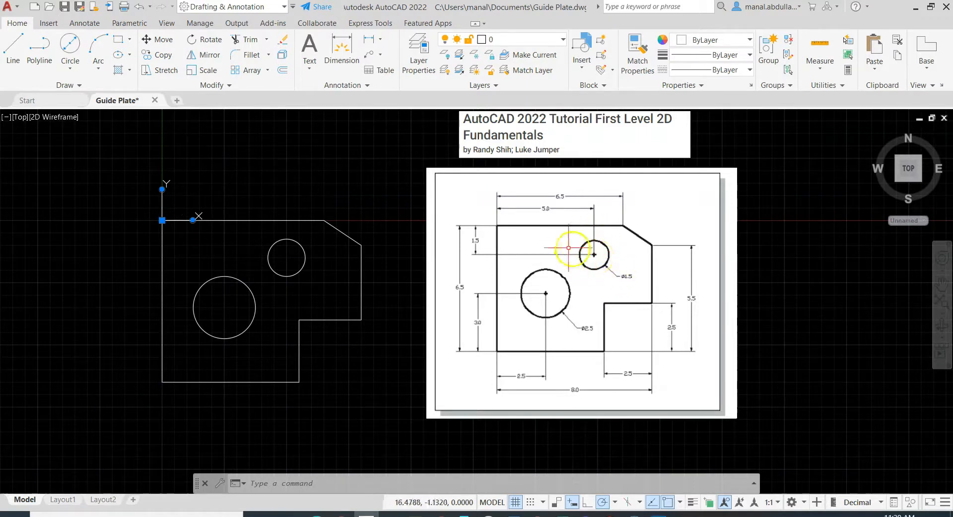
pyautogui.moveTo(510, 224)
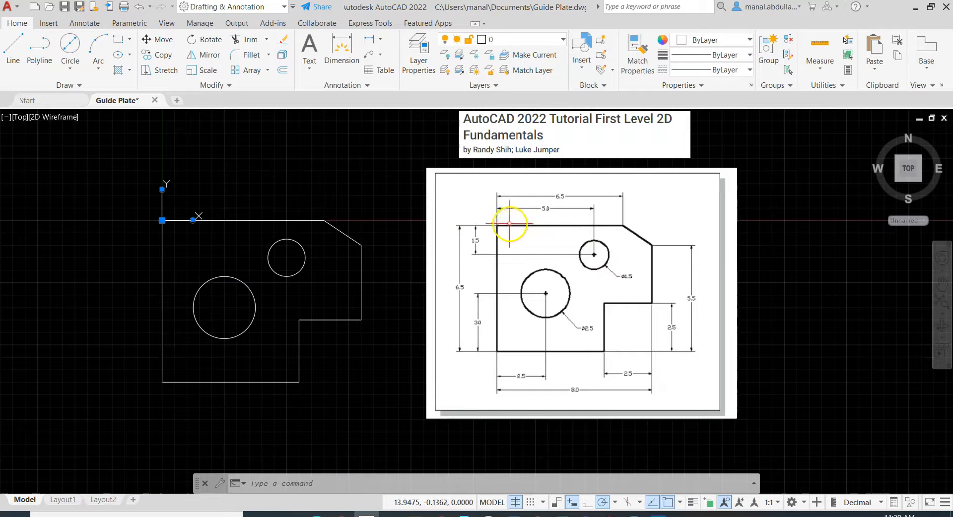
pyautogui.moveTo(504, 270)
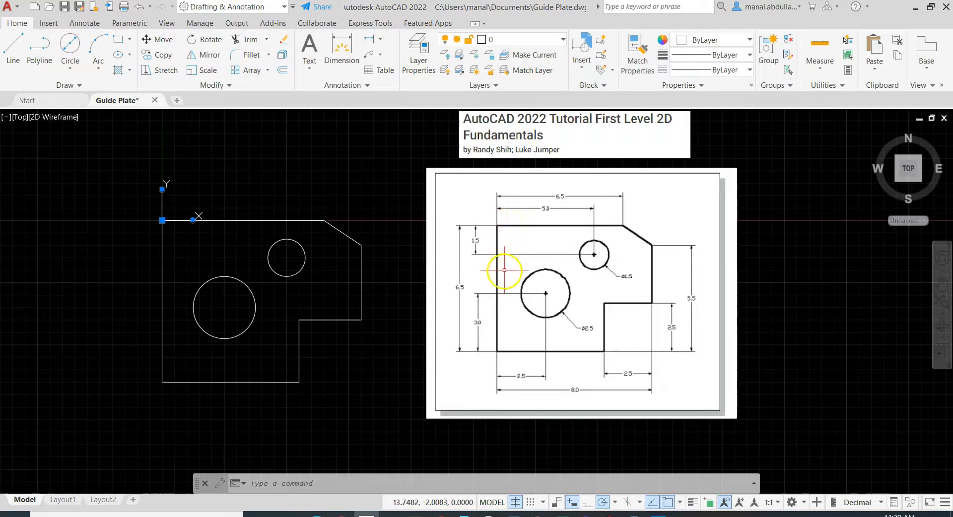